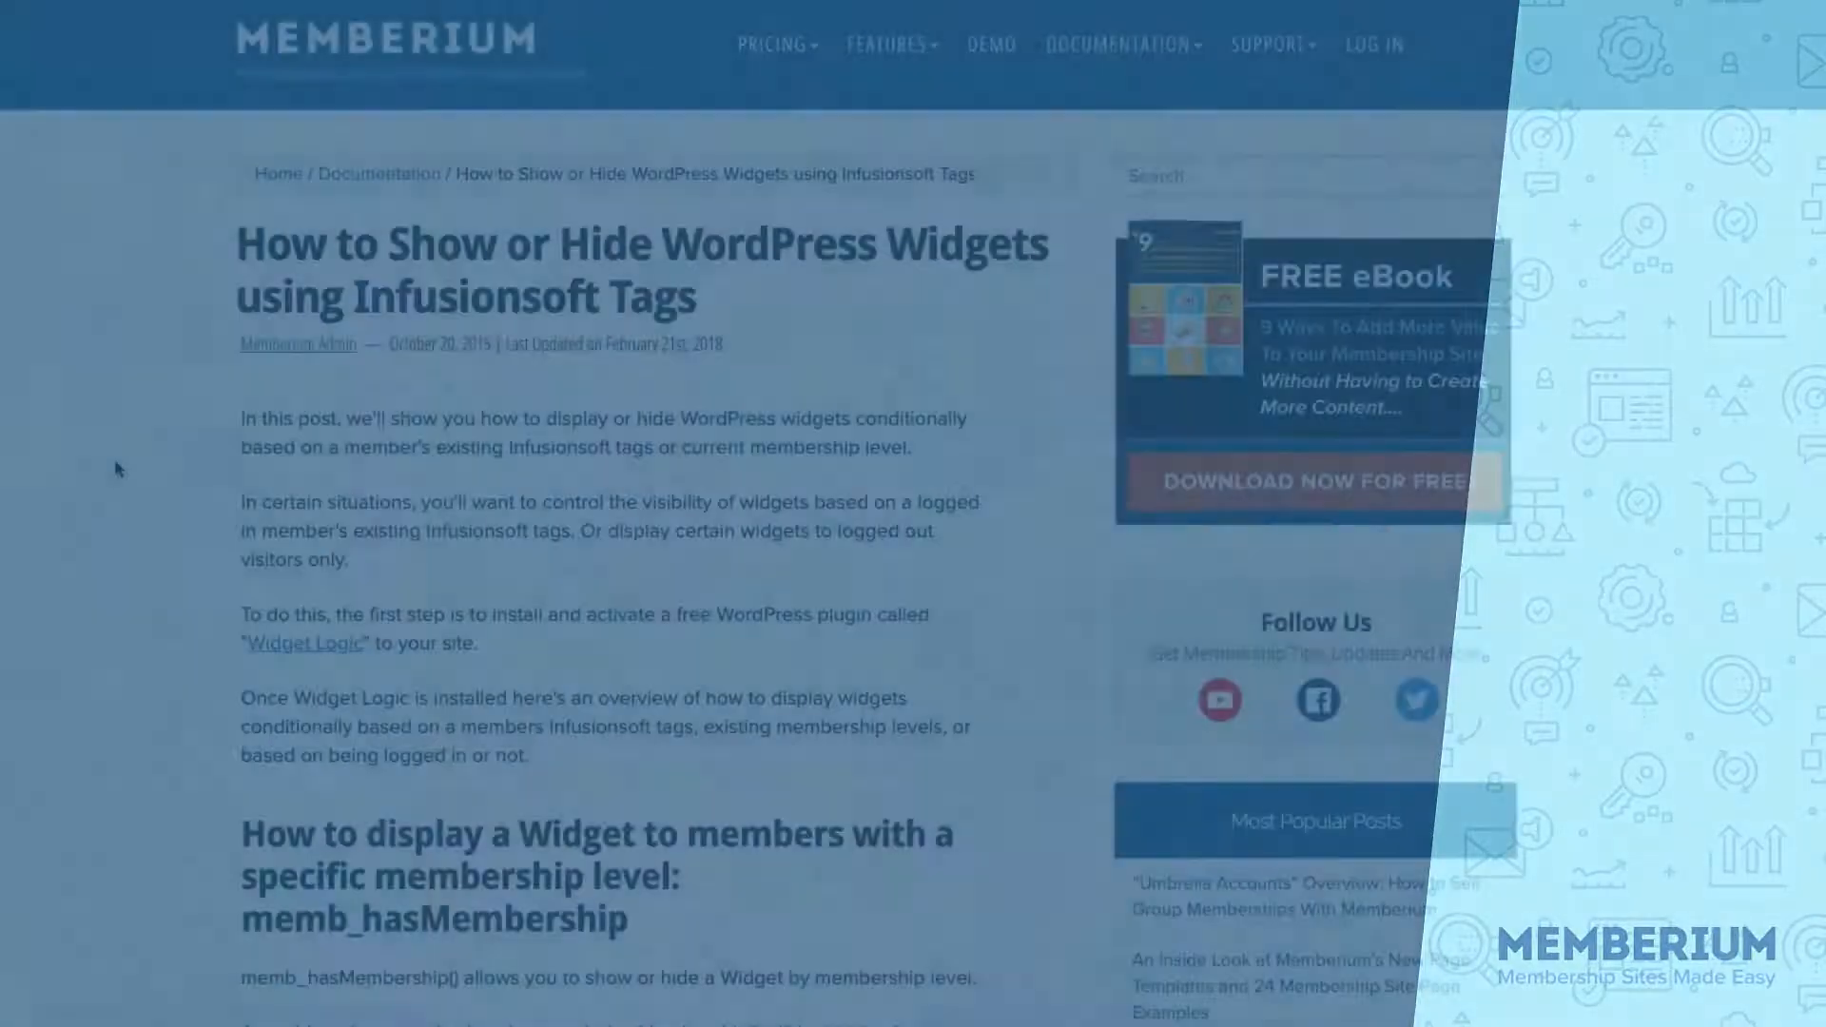
Locate the memb_hasAnyTags section in the Memberium widget-visibility guide and select its example code
scroll("down", 3)
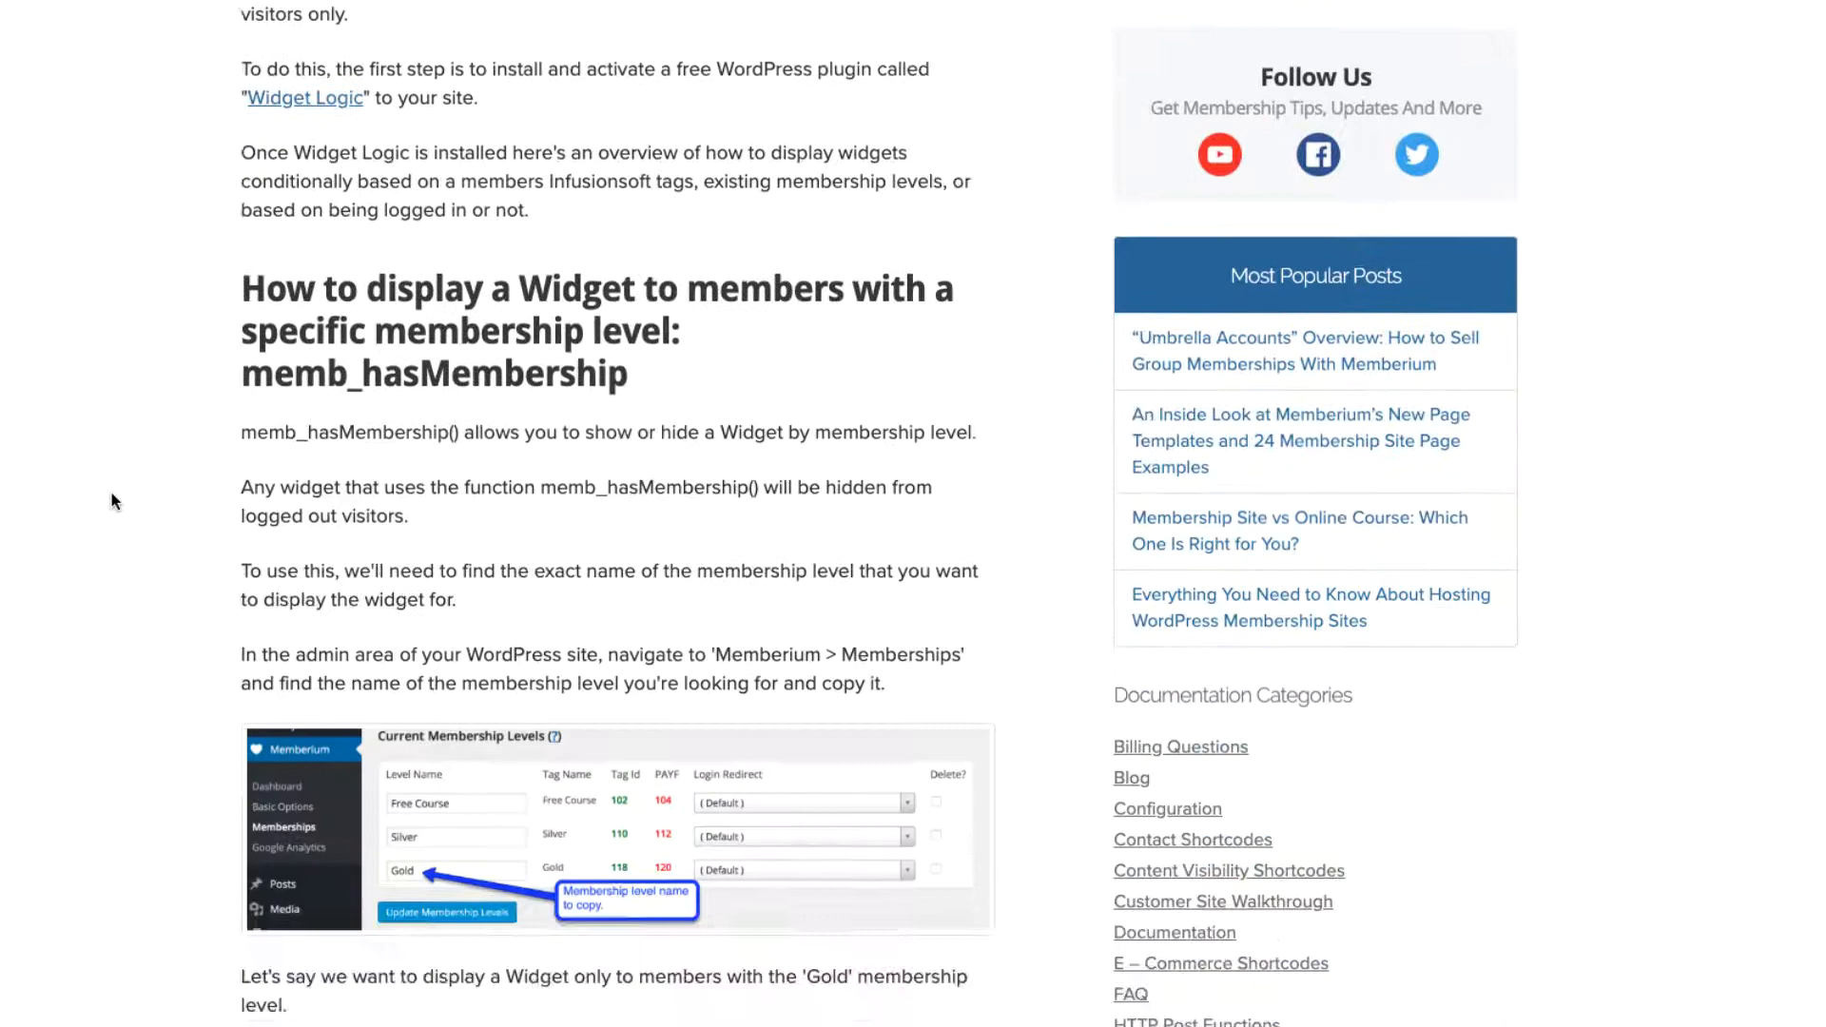
scroll("down", 3)
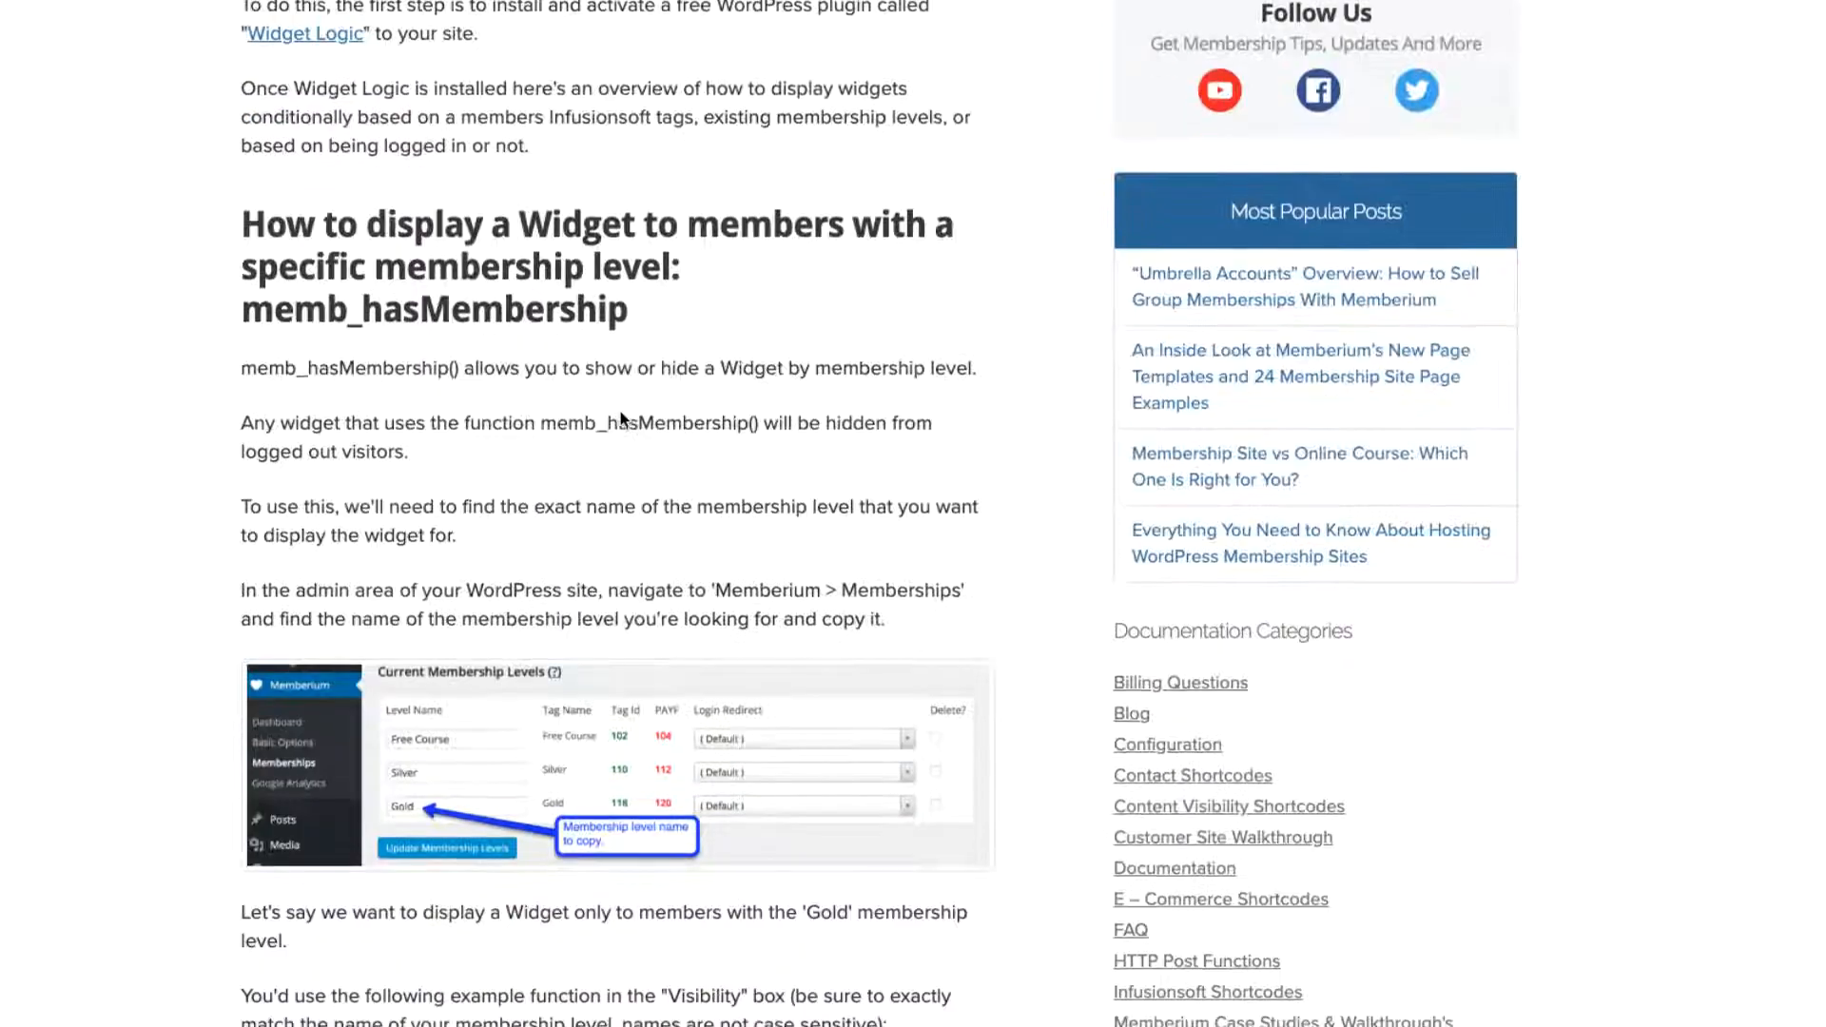
scroll("down", 3)
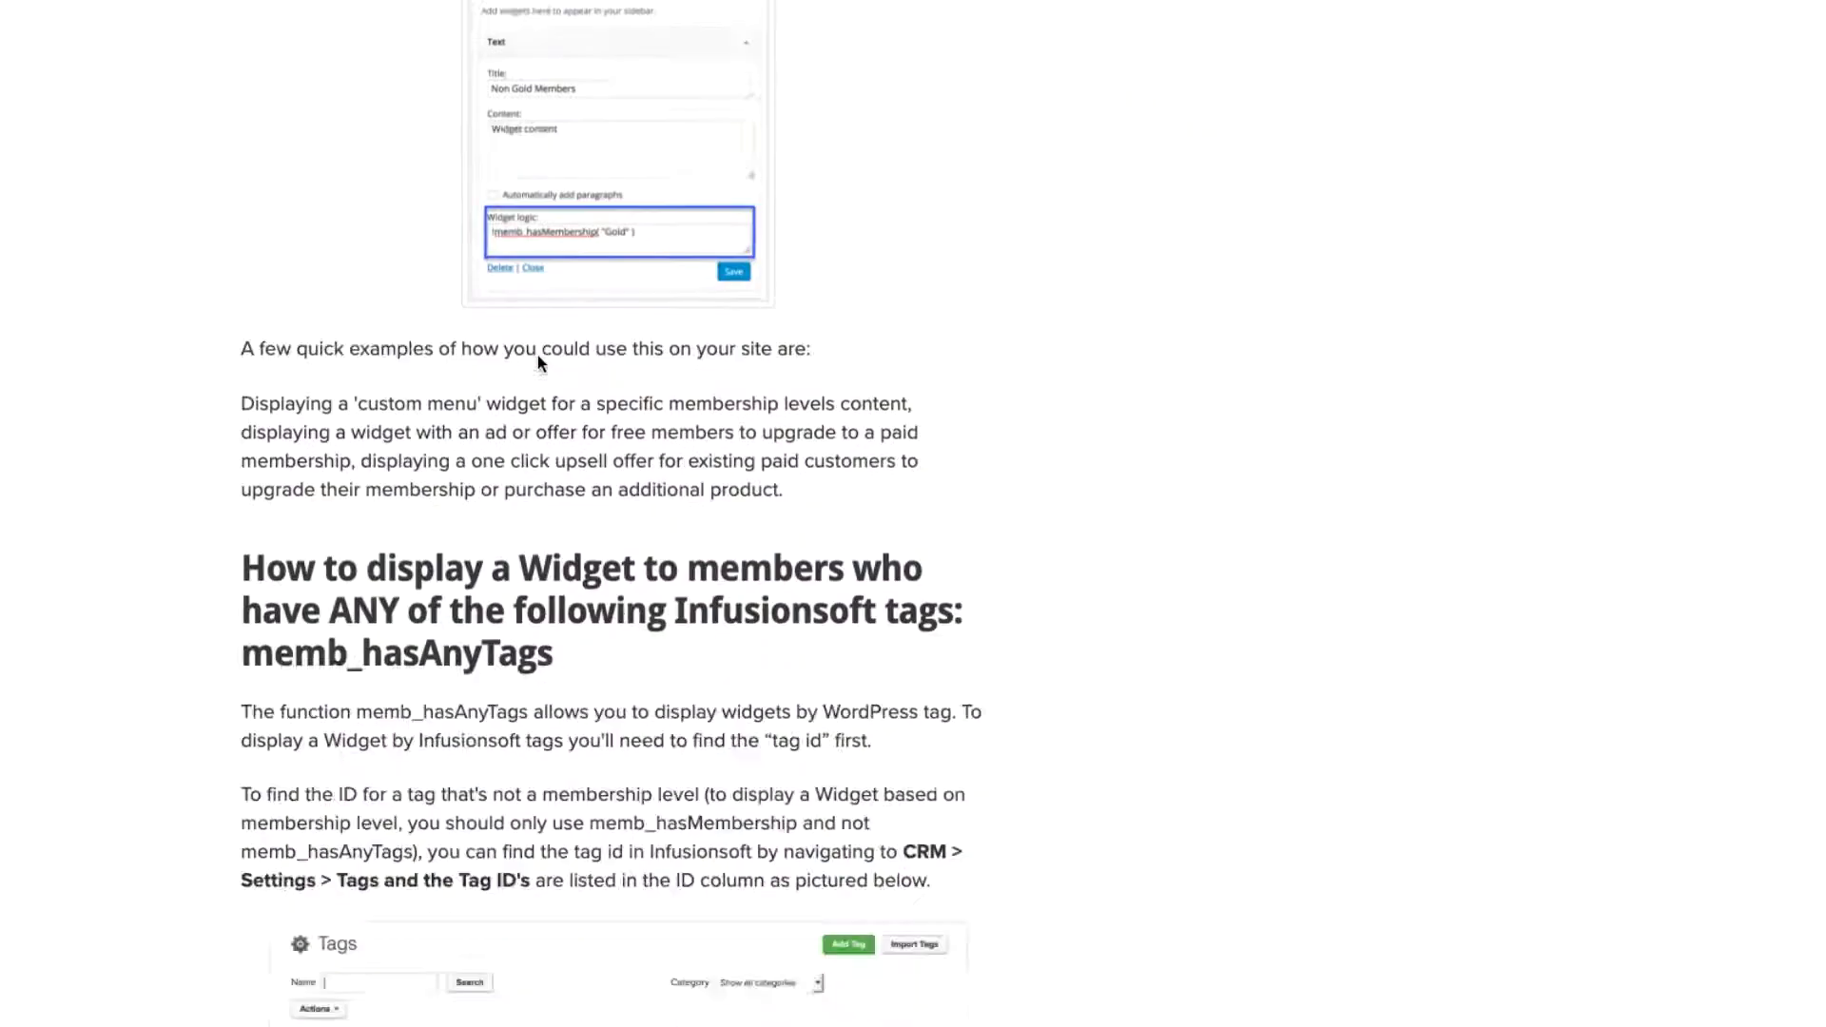
scroll("down", 3)
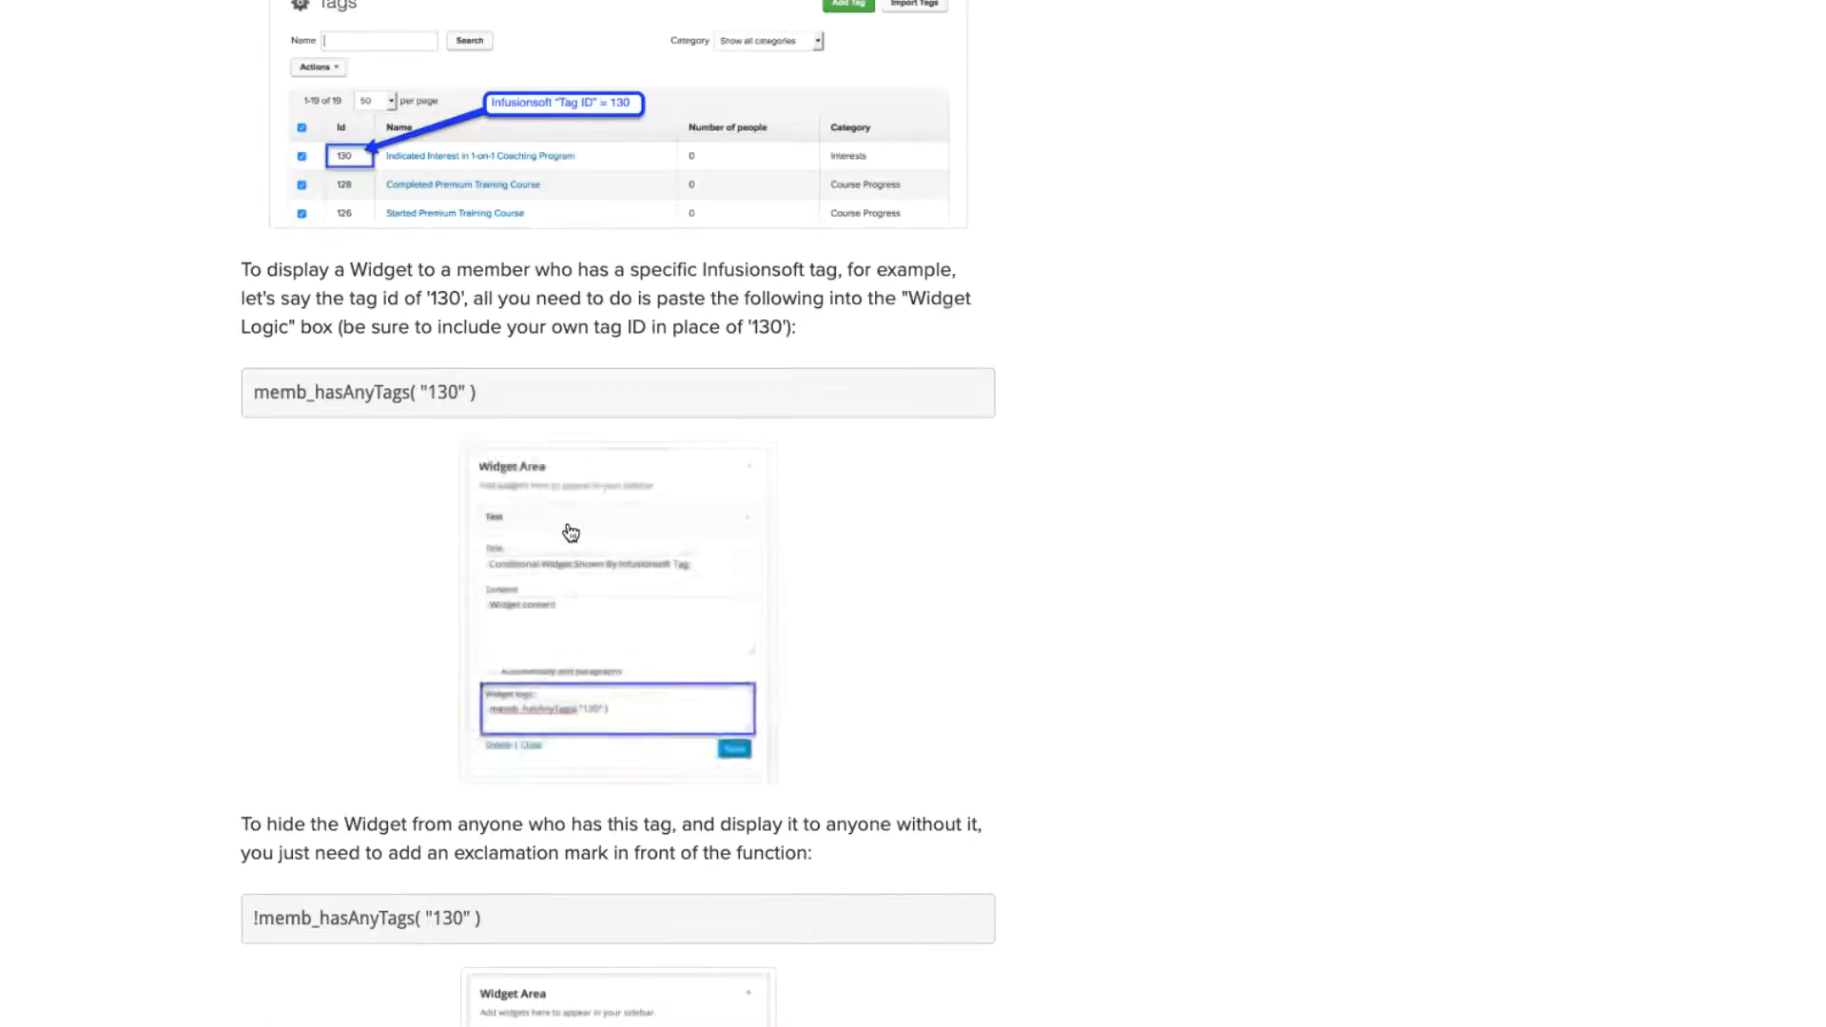
scroll("down", 3)
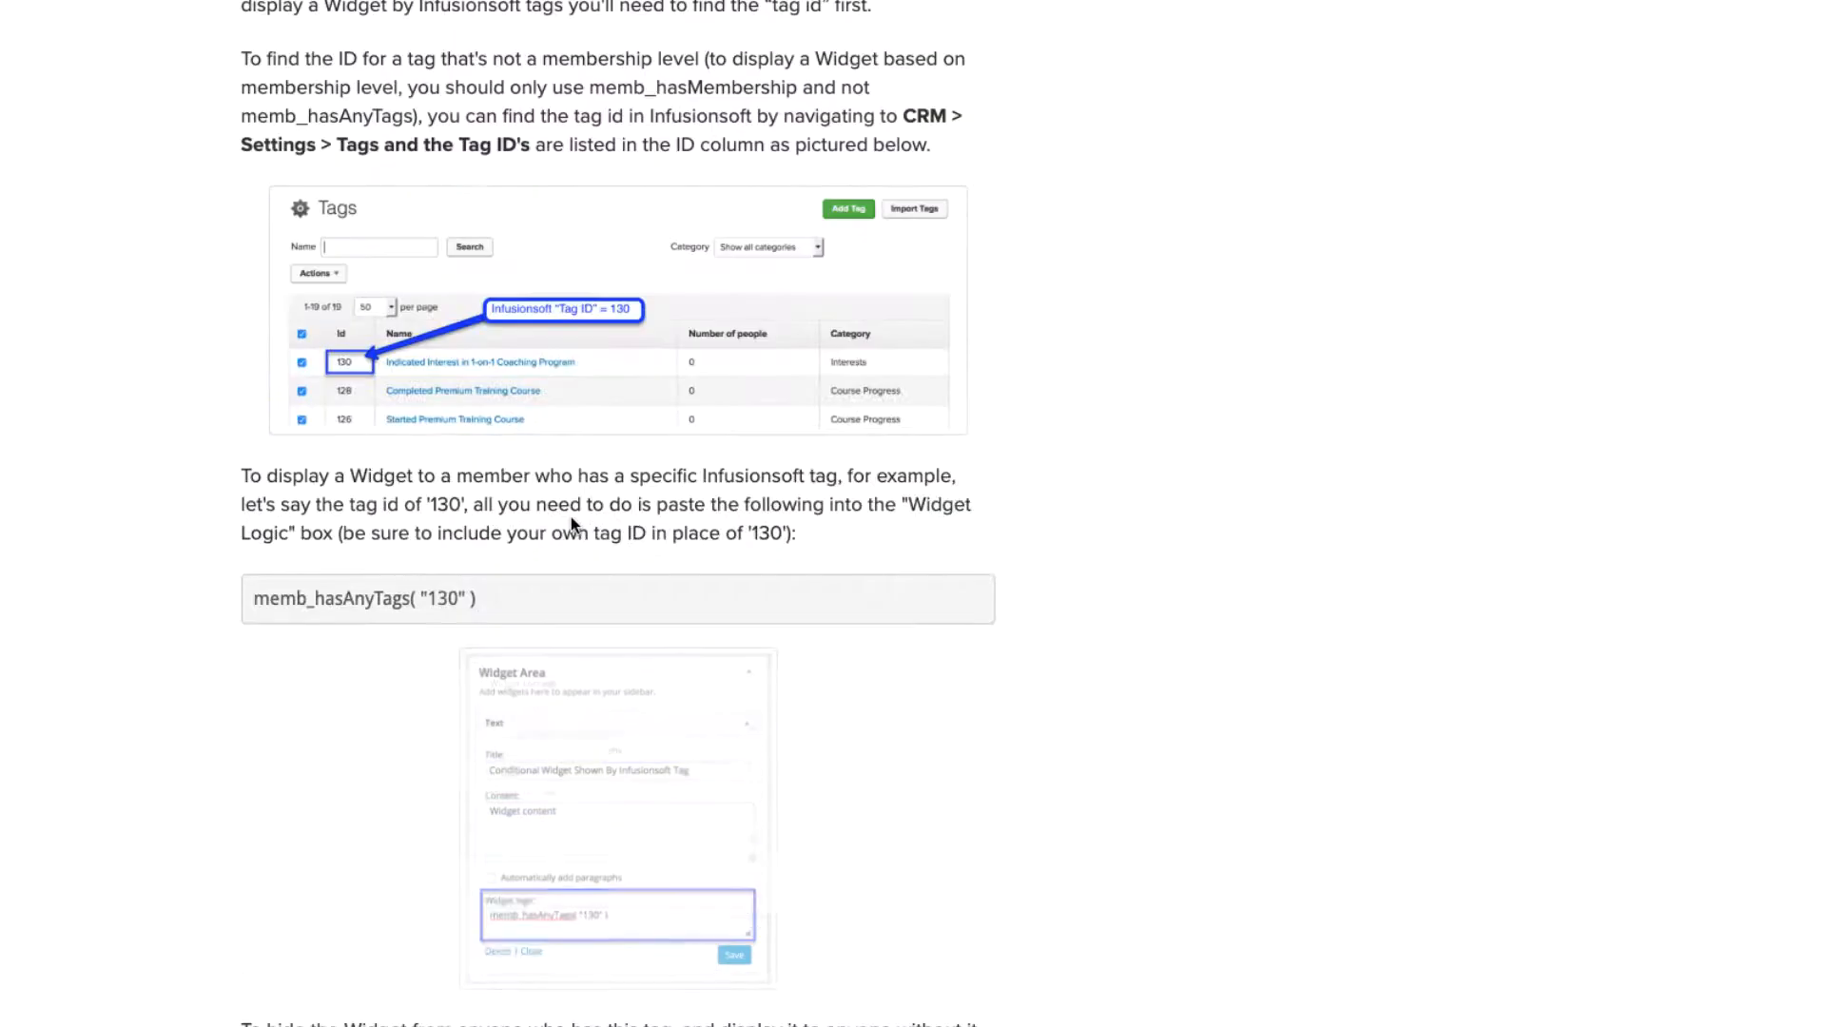
triple_click(361, 600)
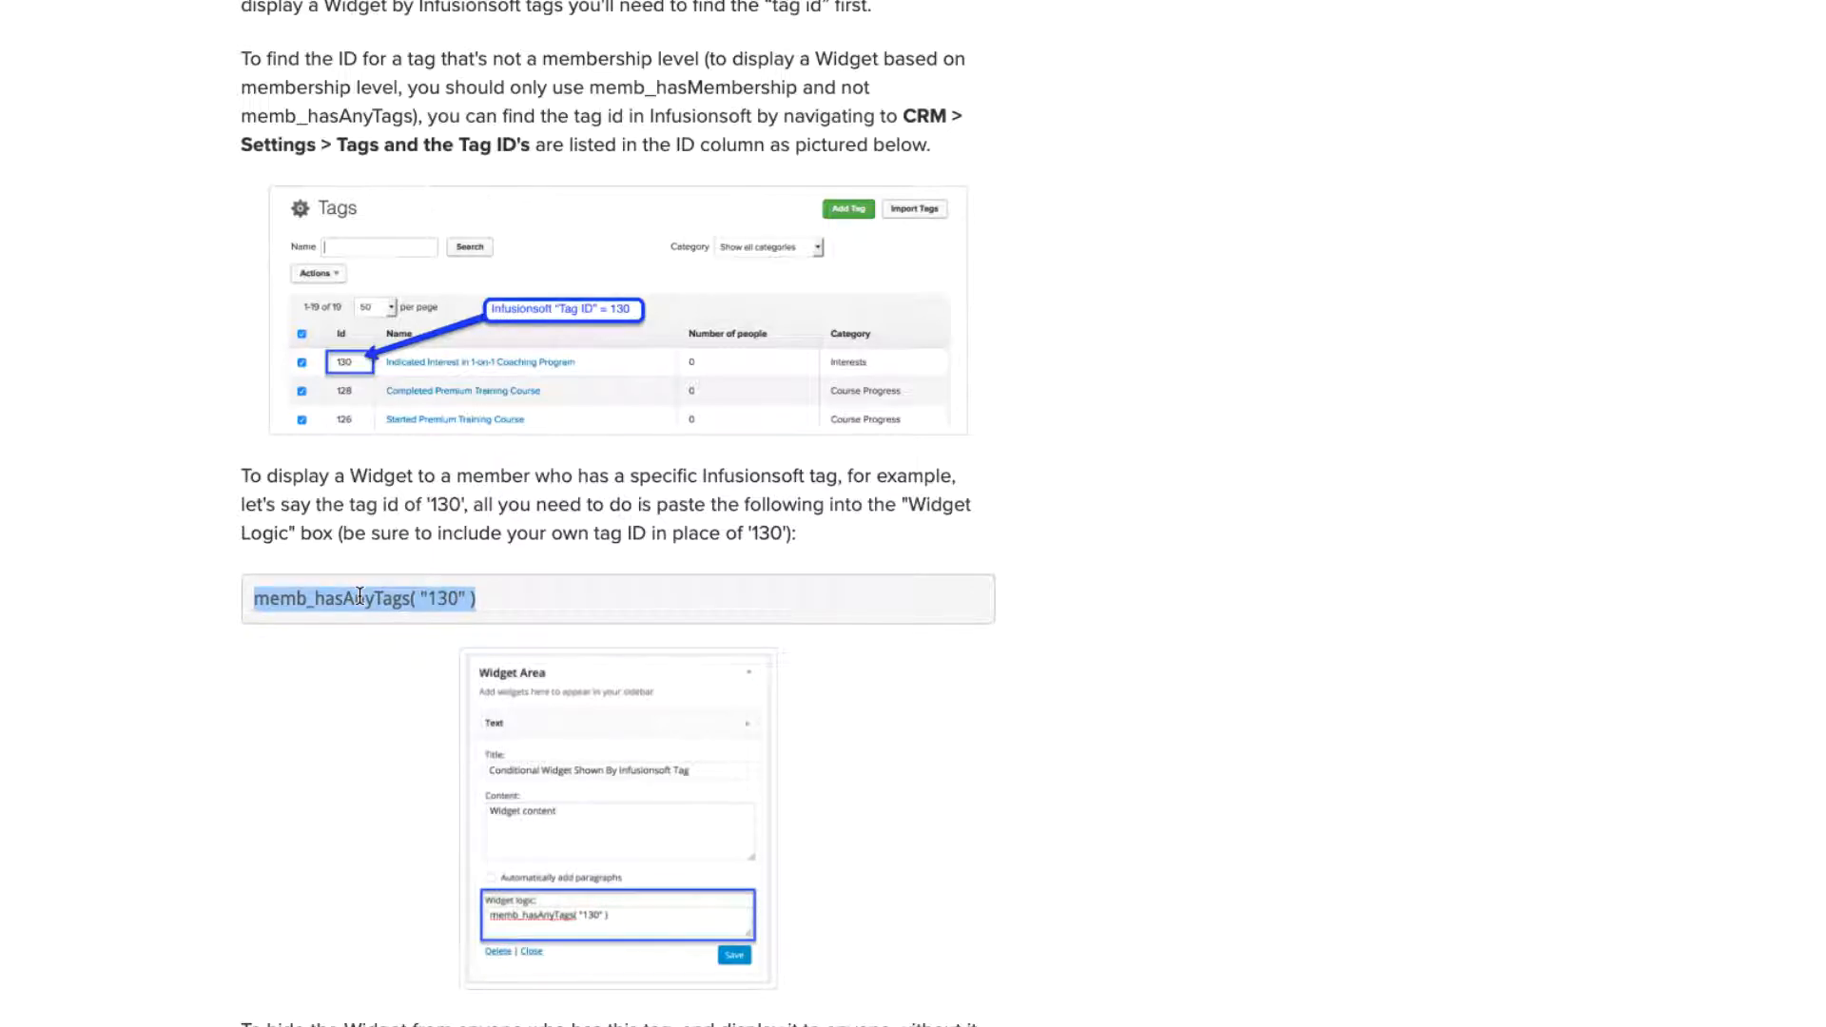
scroll("down", 3)
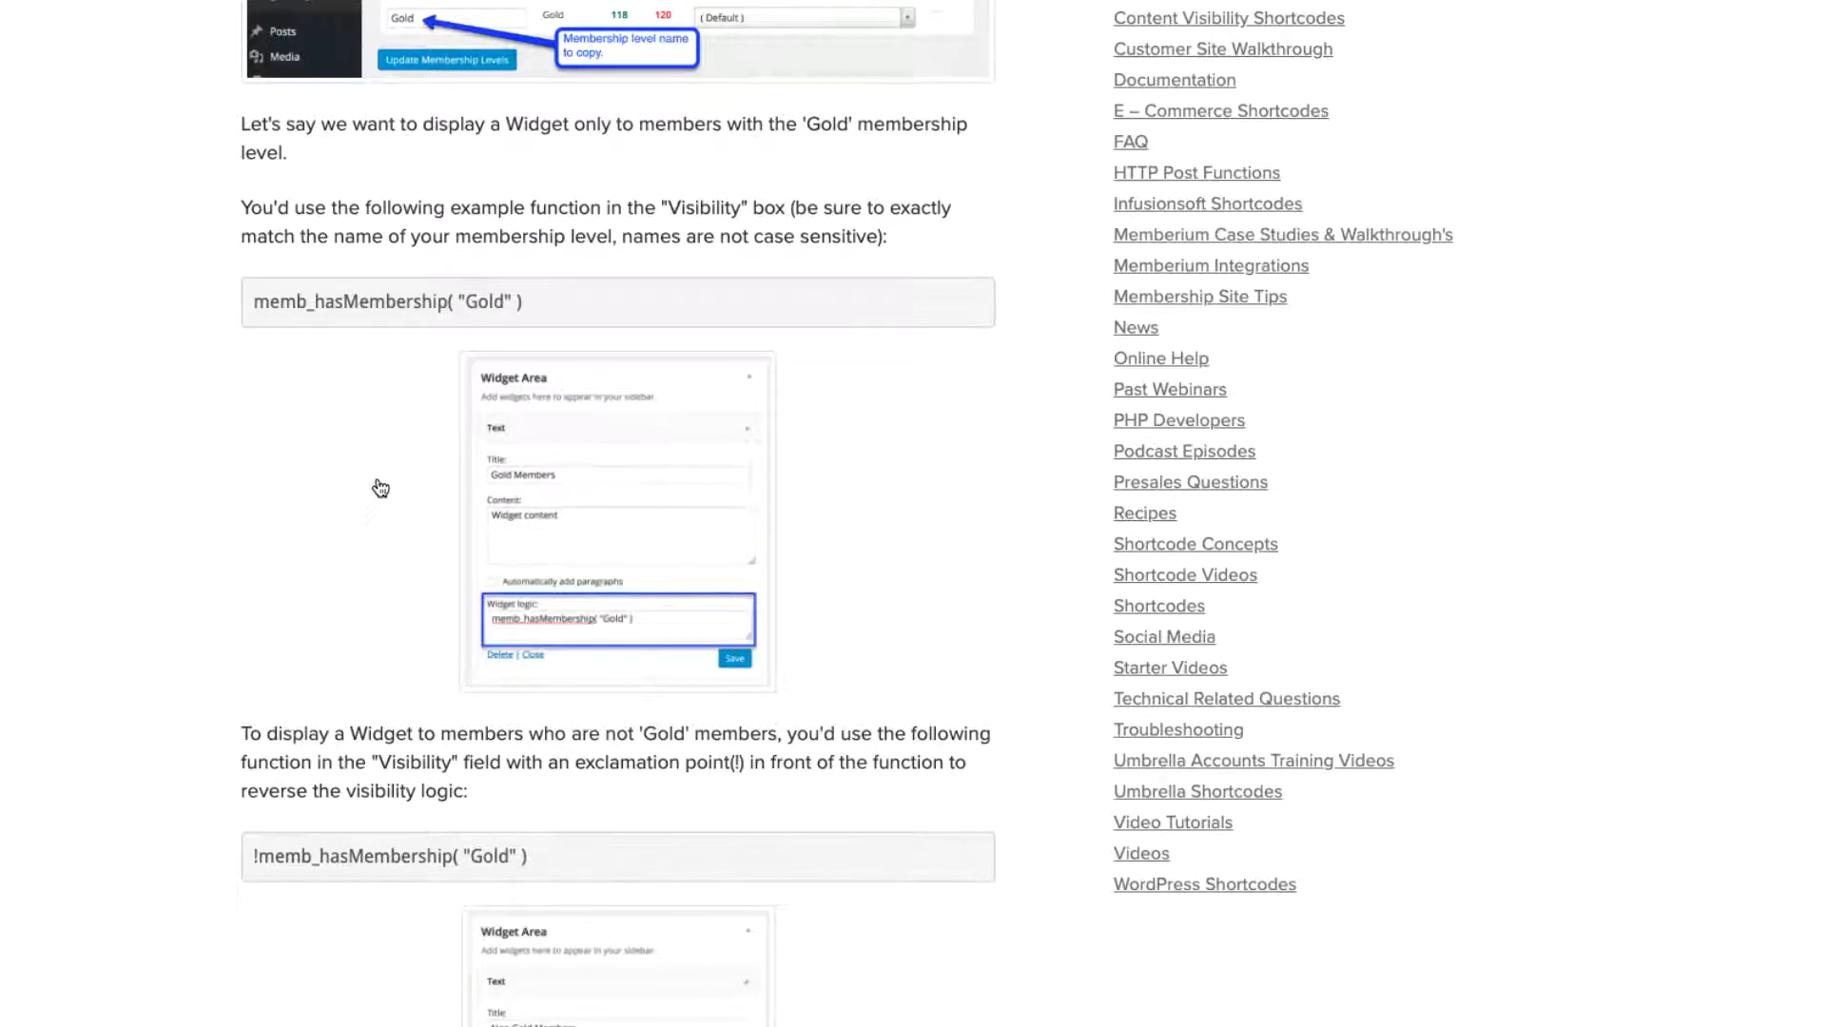
scroll("up", 3)
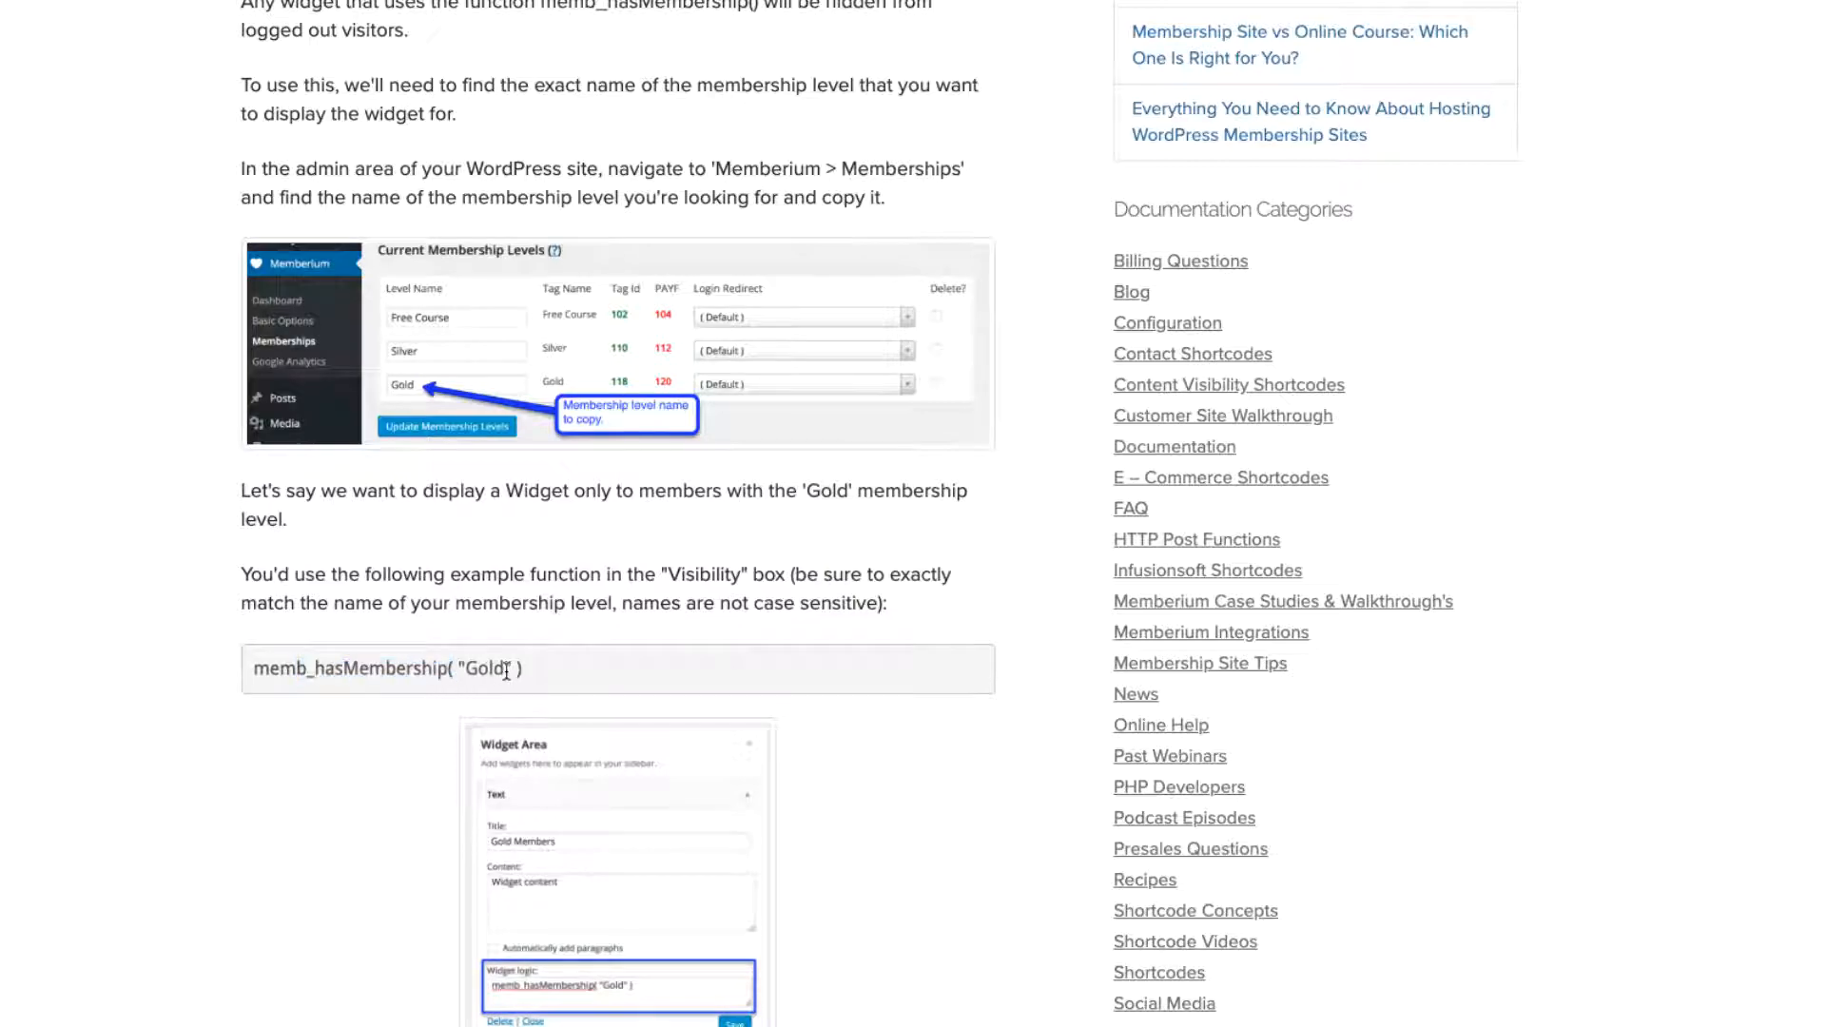
scroll("down", 3)
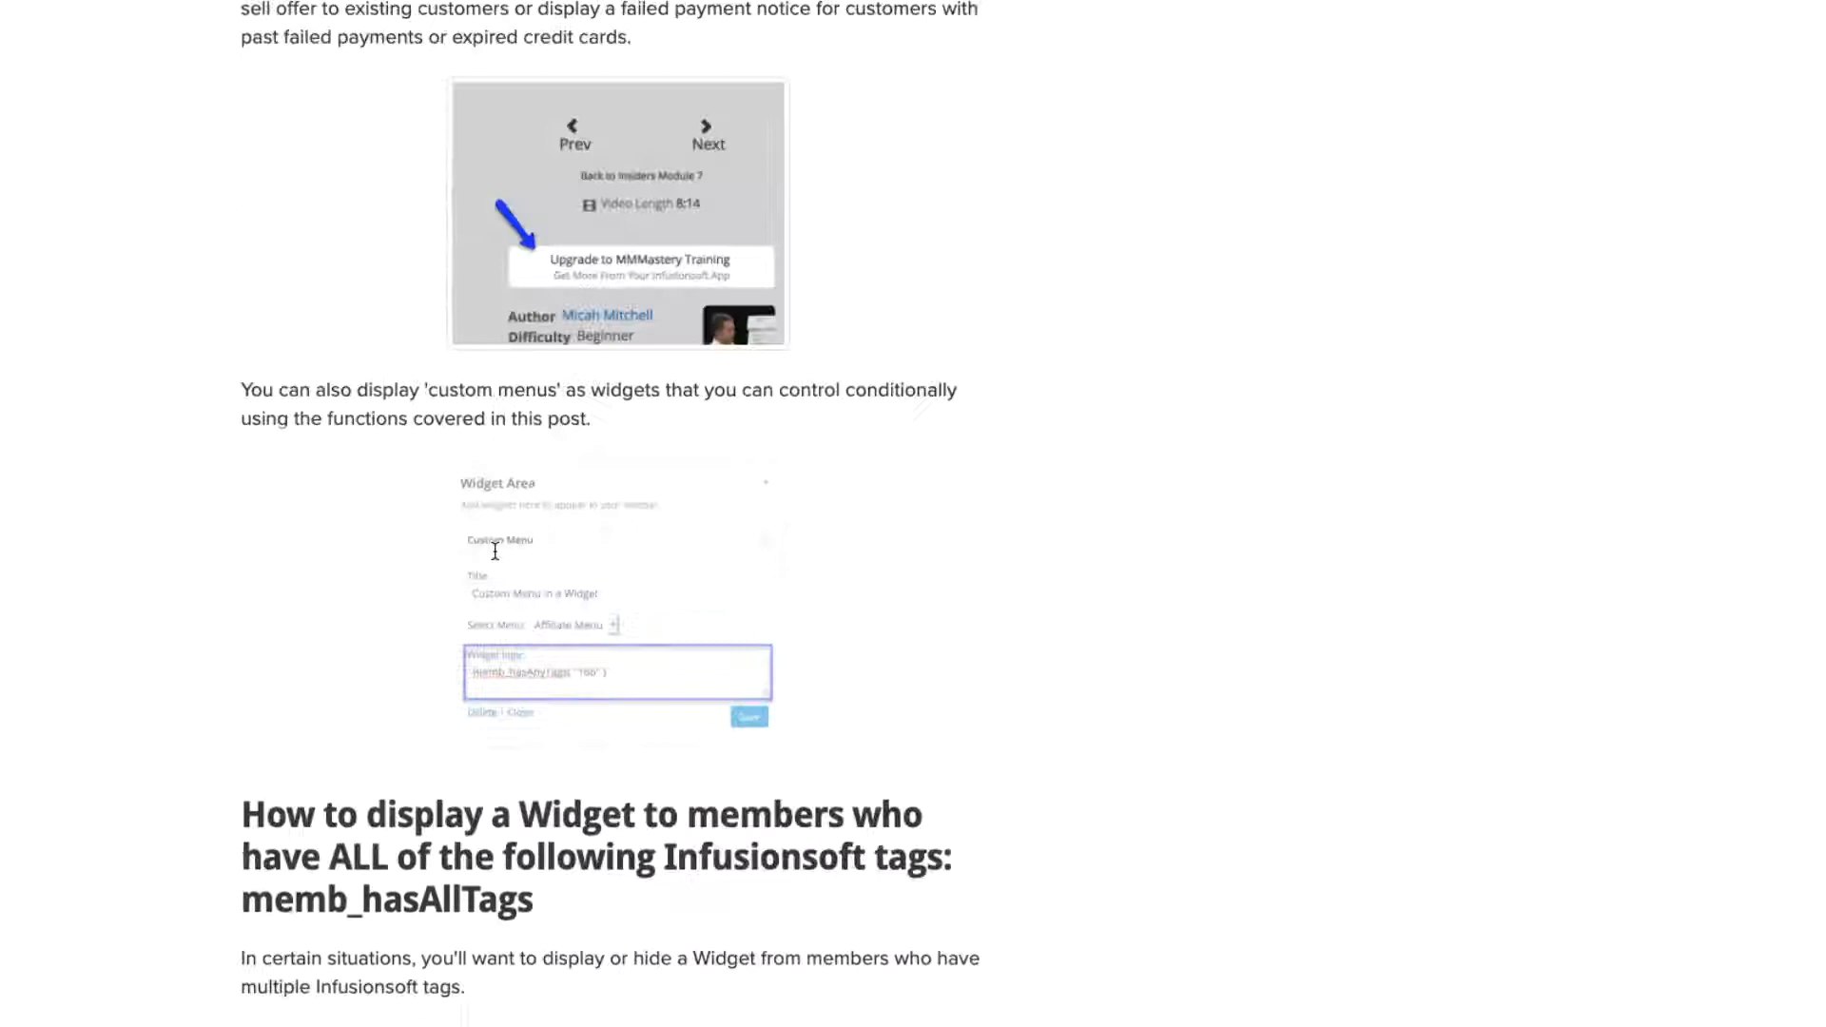
scroll("up", 3)
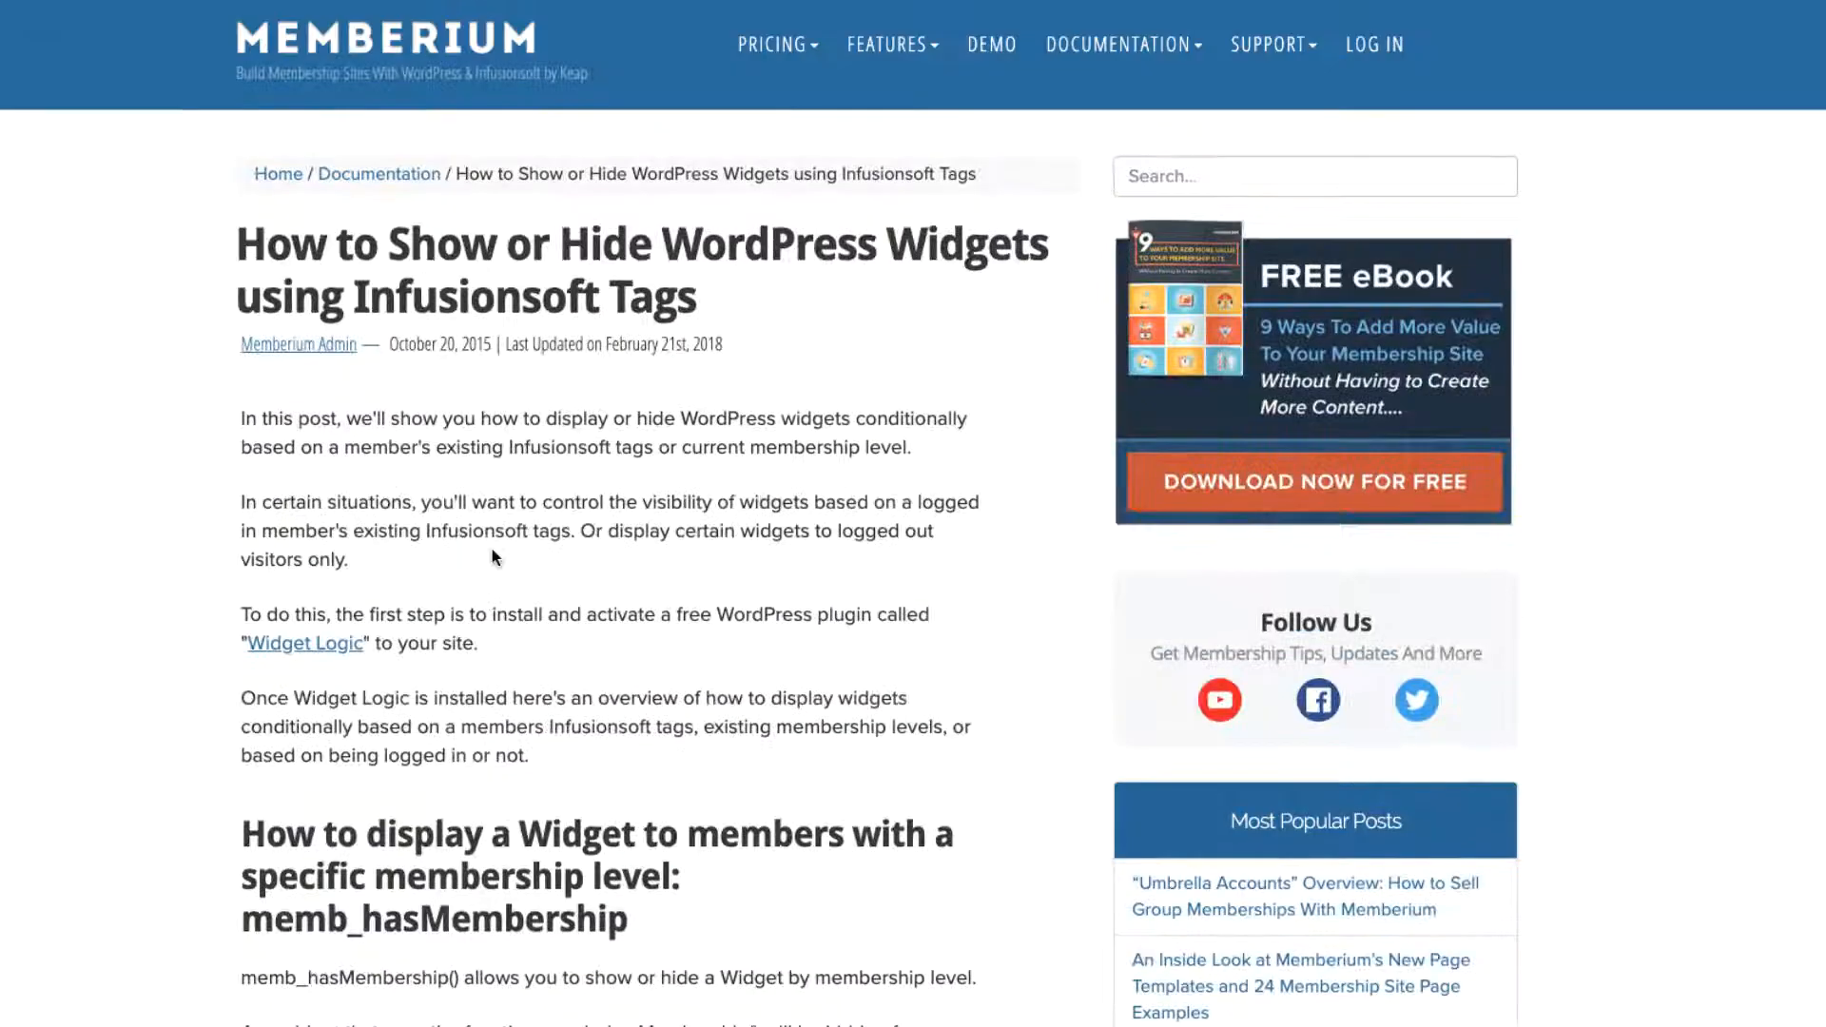
scroll("down", 3)
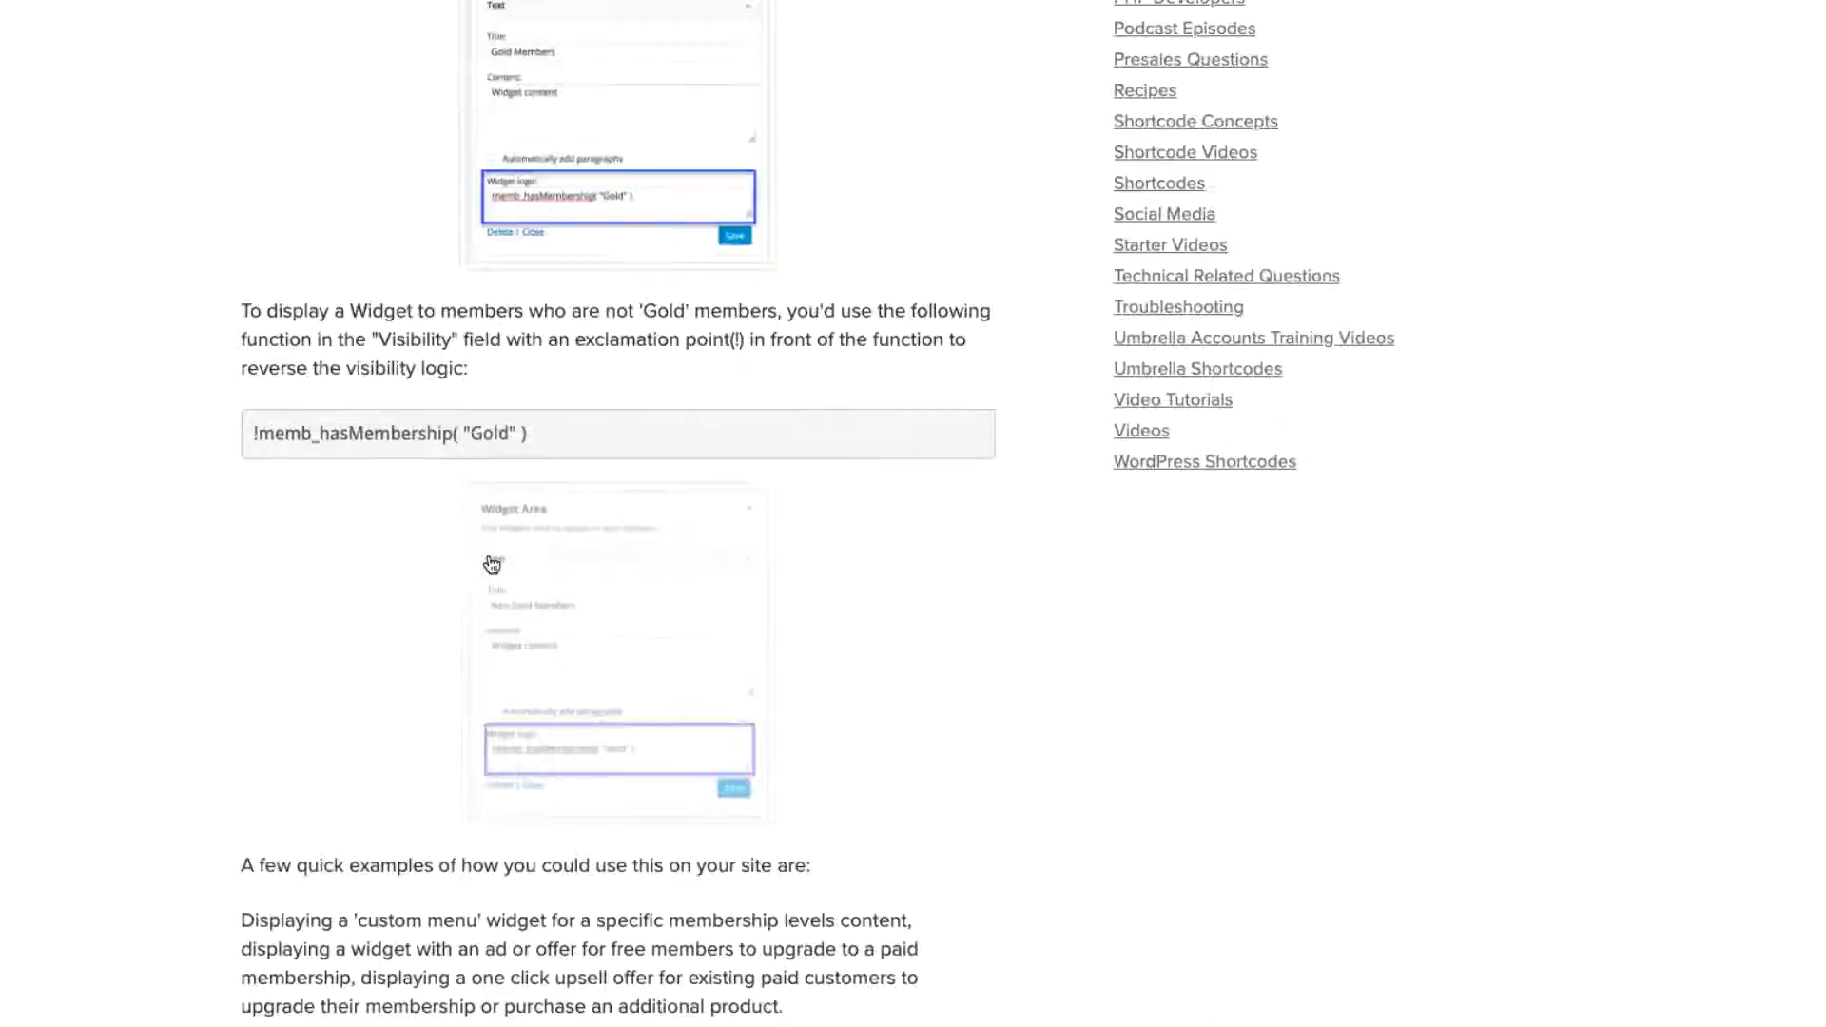
scroll("down", 3)
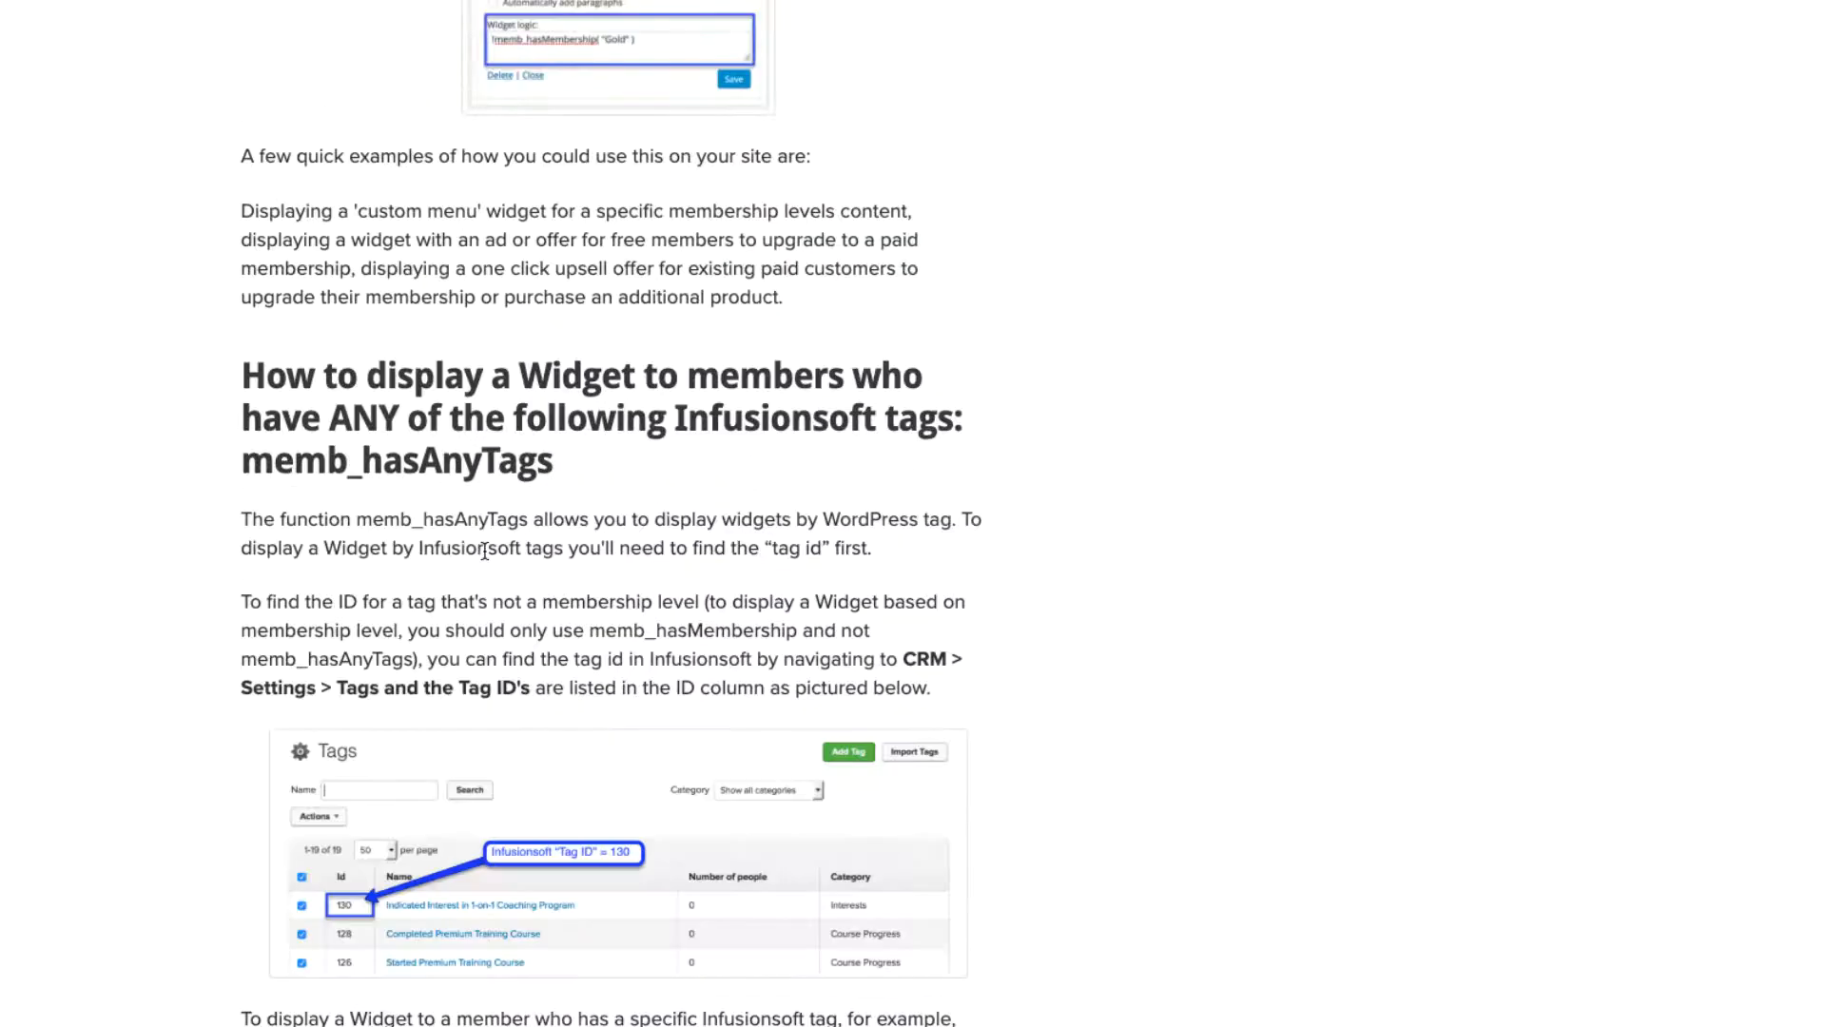
scroll("down", 3)
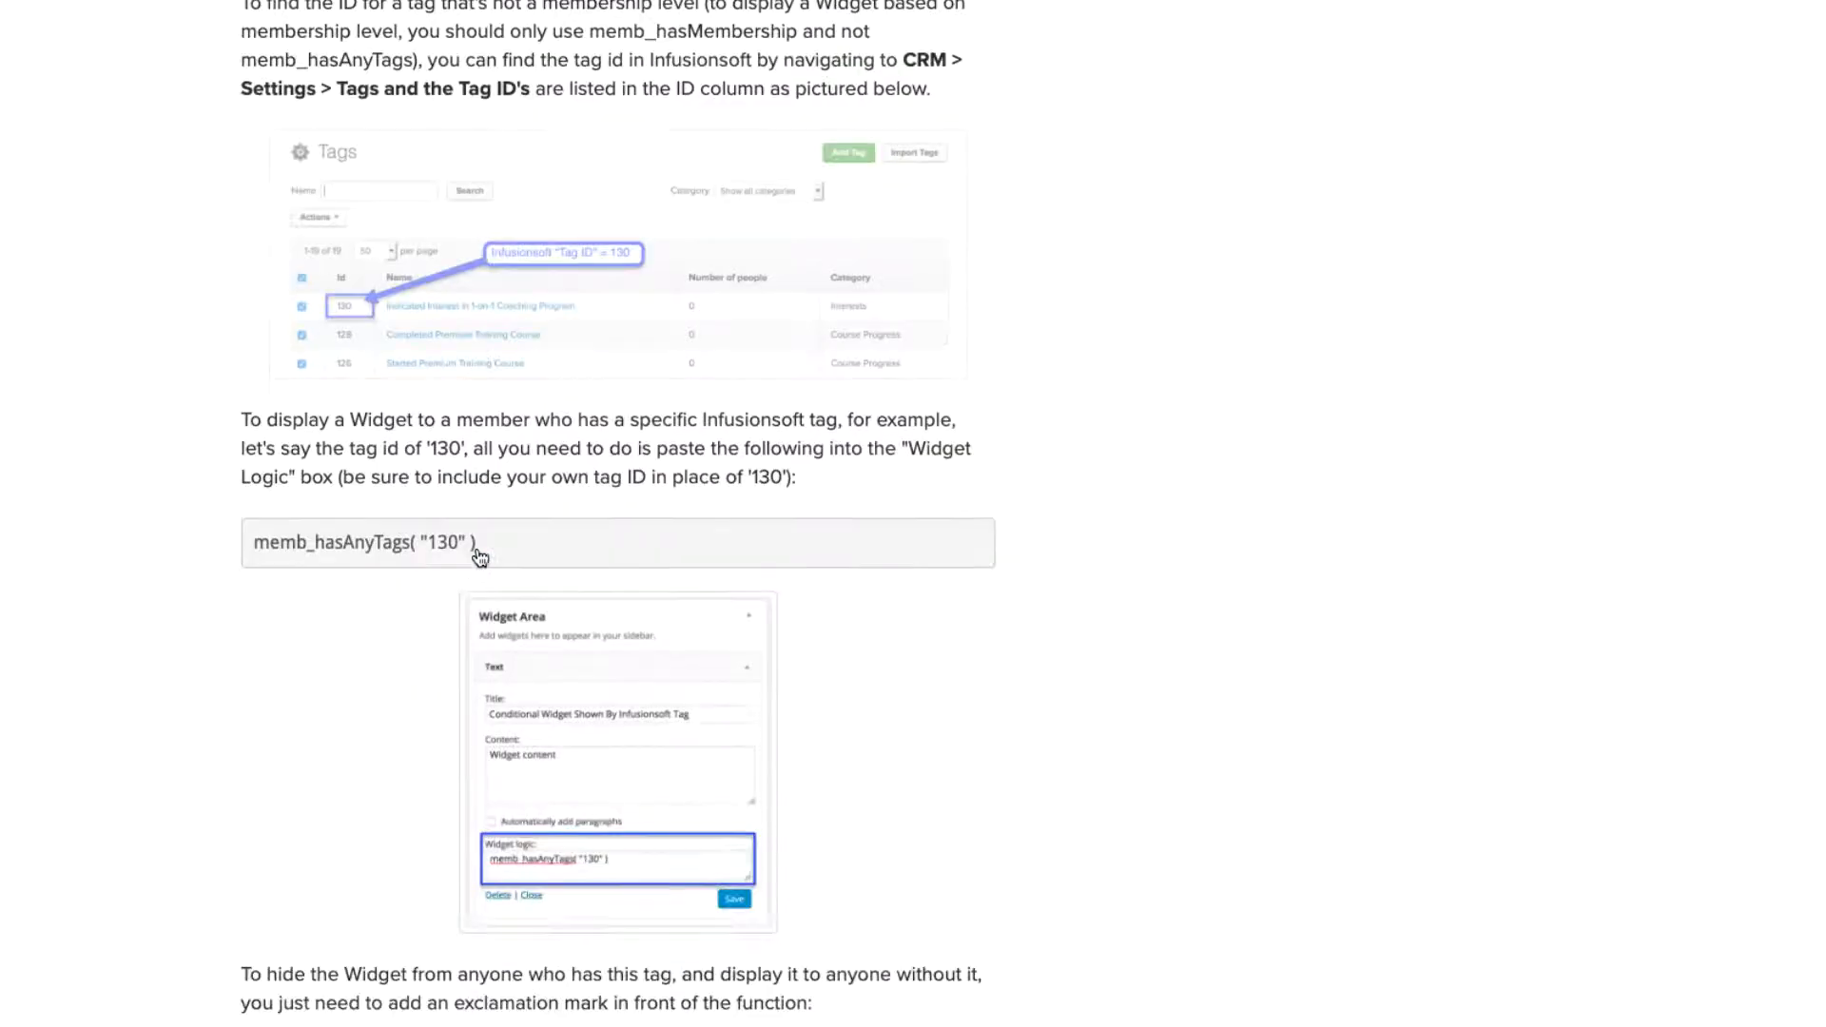
Copy the memb_hasAnyTags( "130" ) snippet and move on to the WordPress installed plugins list
triple_click(361, 543)
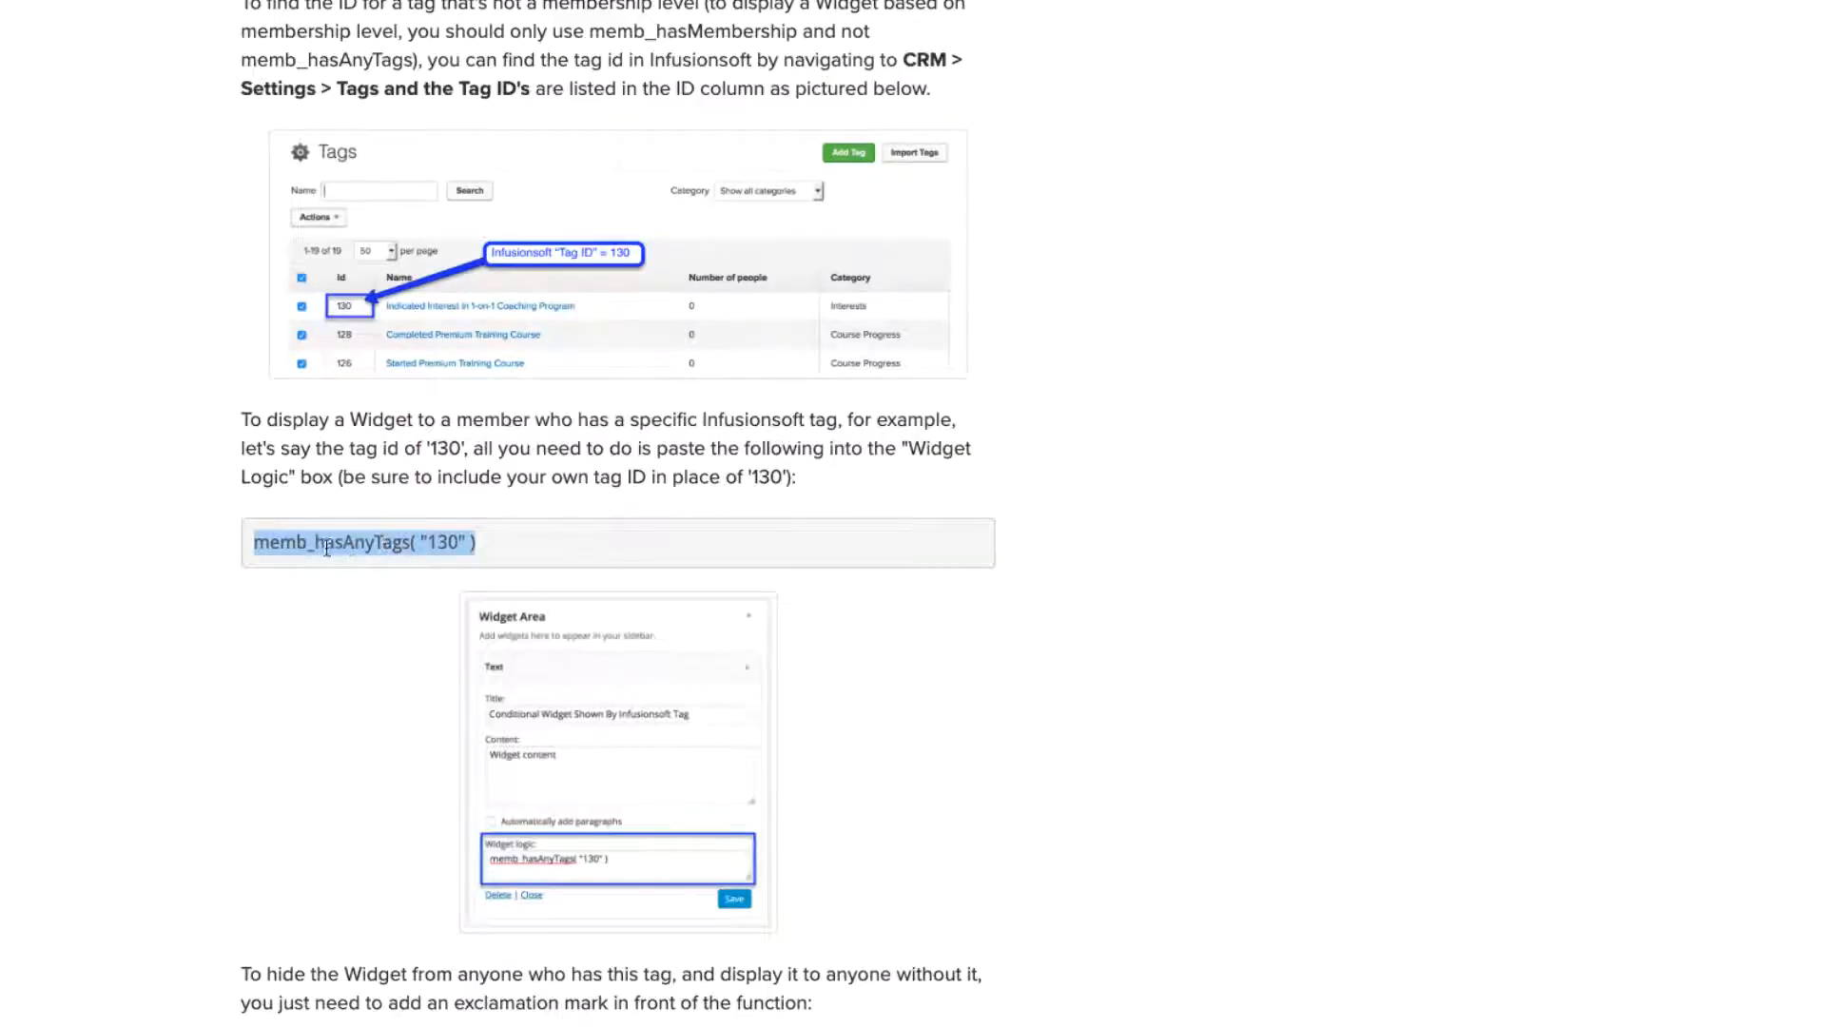
right_click(326, 542)
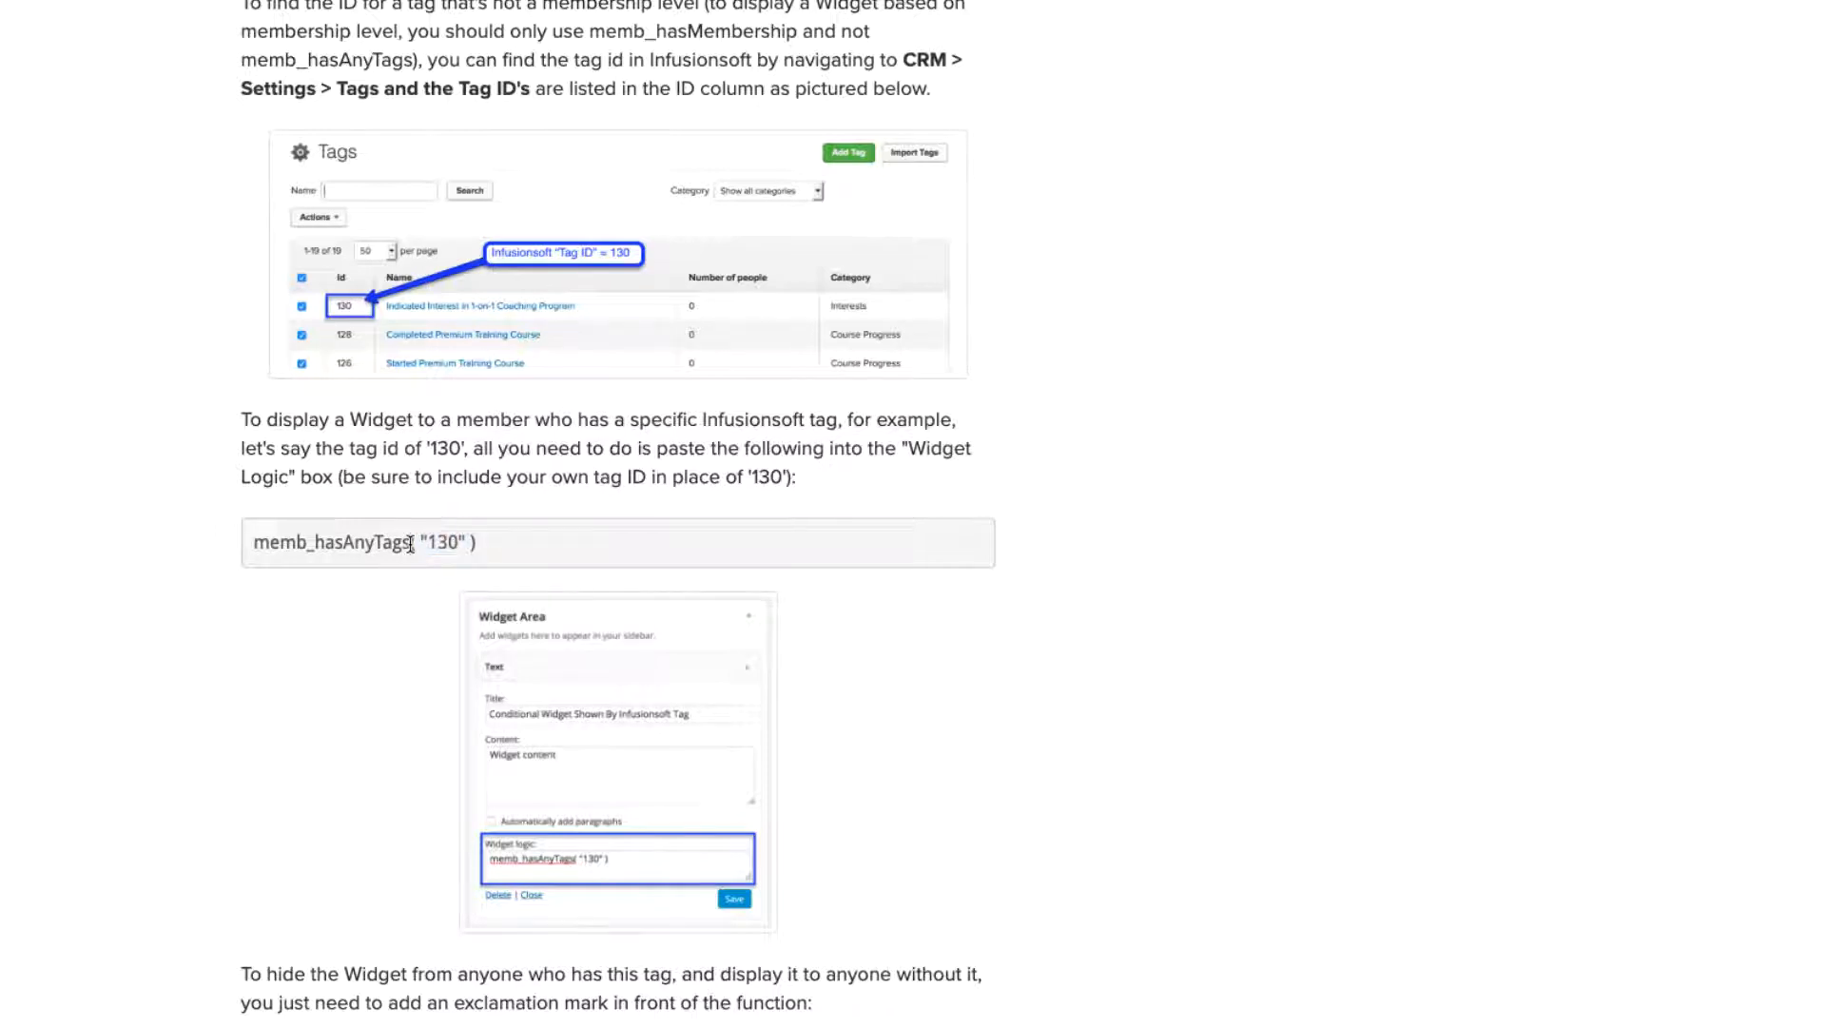
scroll("down", 3)
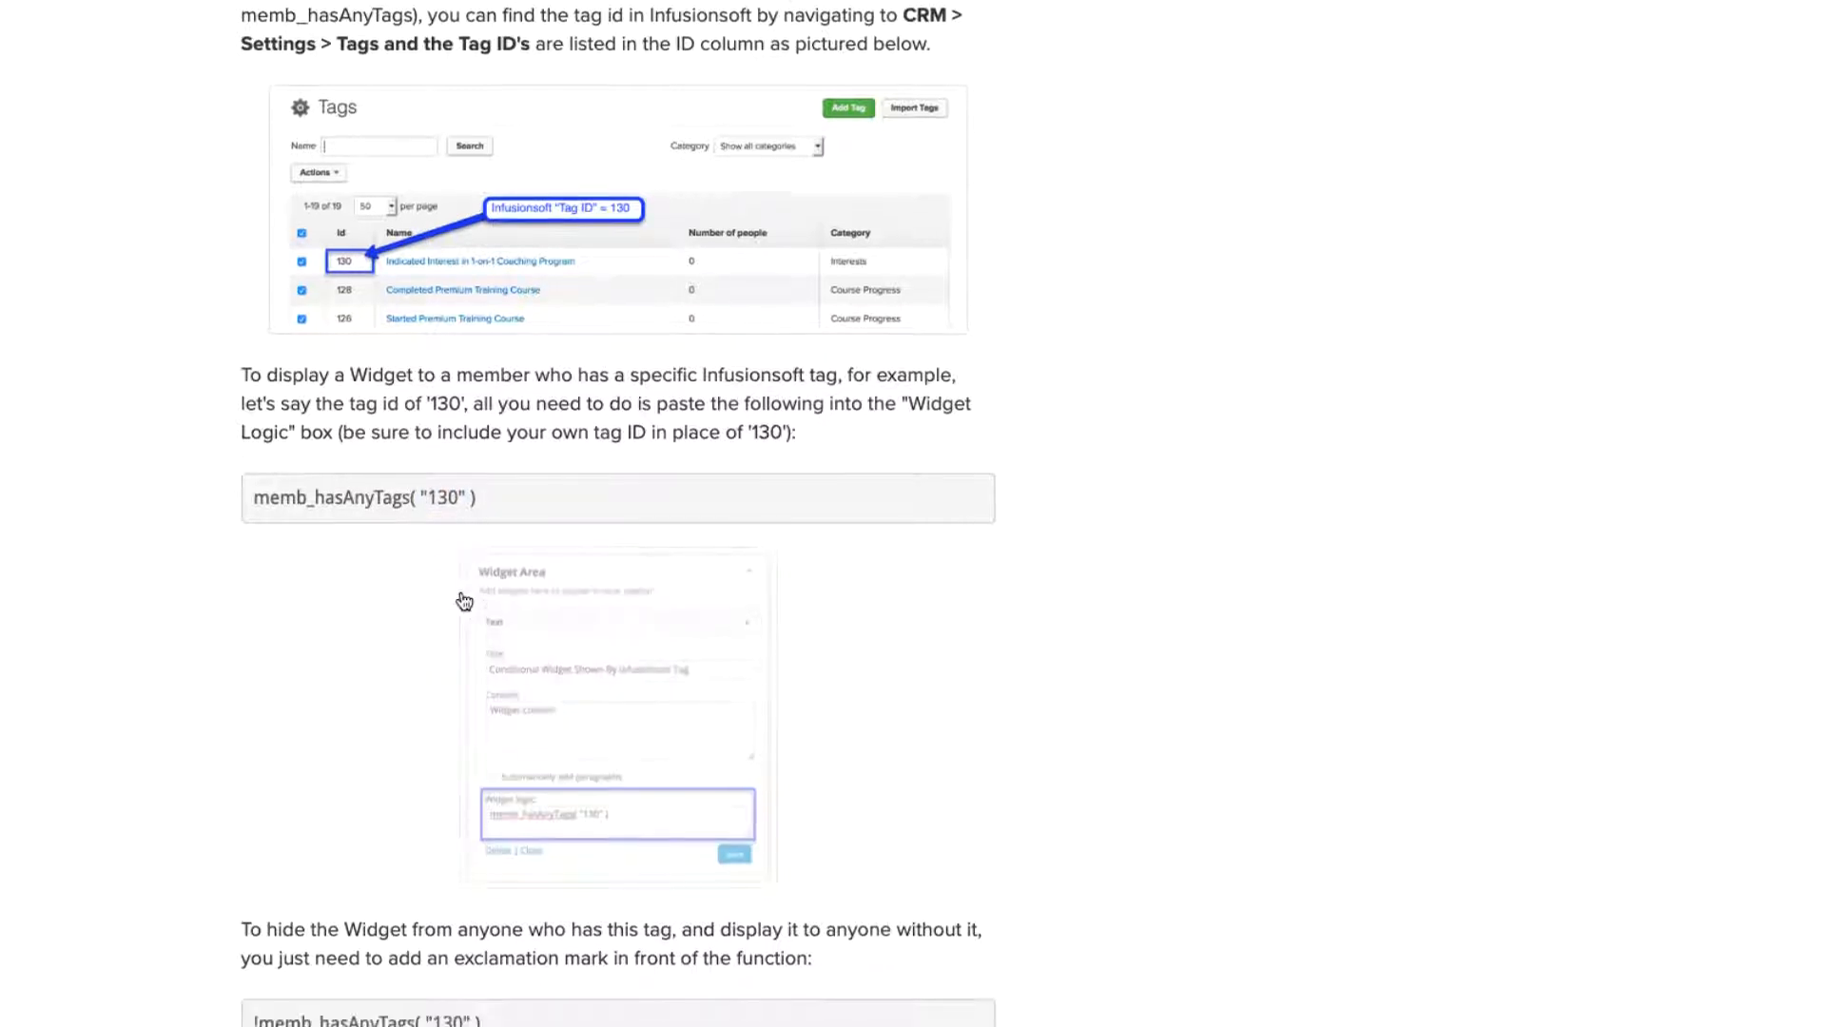
scroll("down", 3)
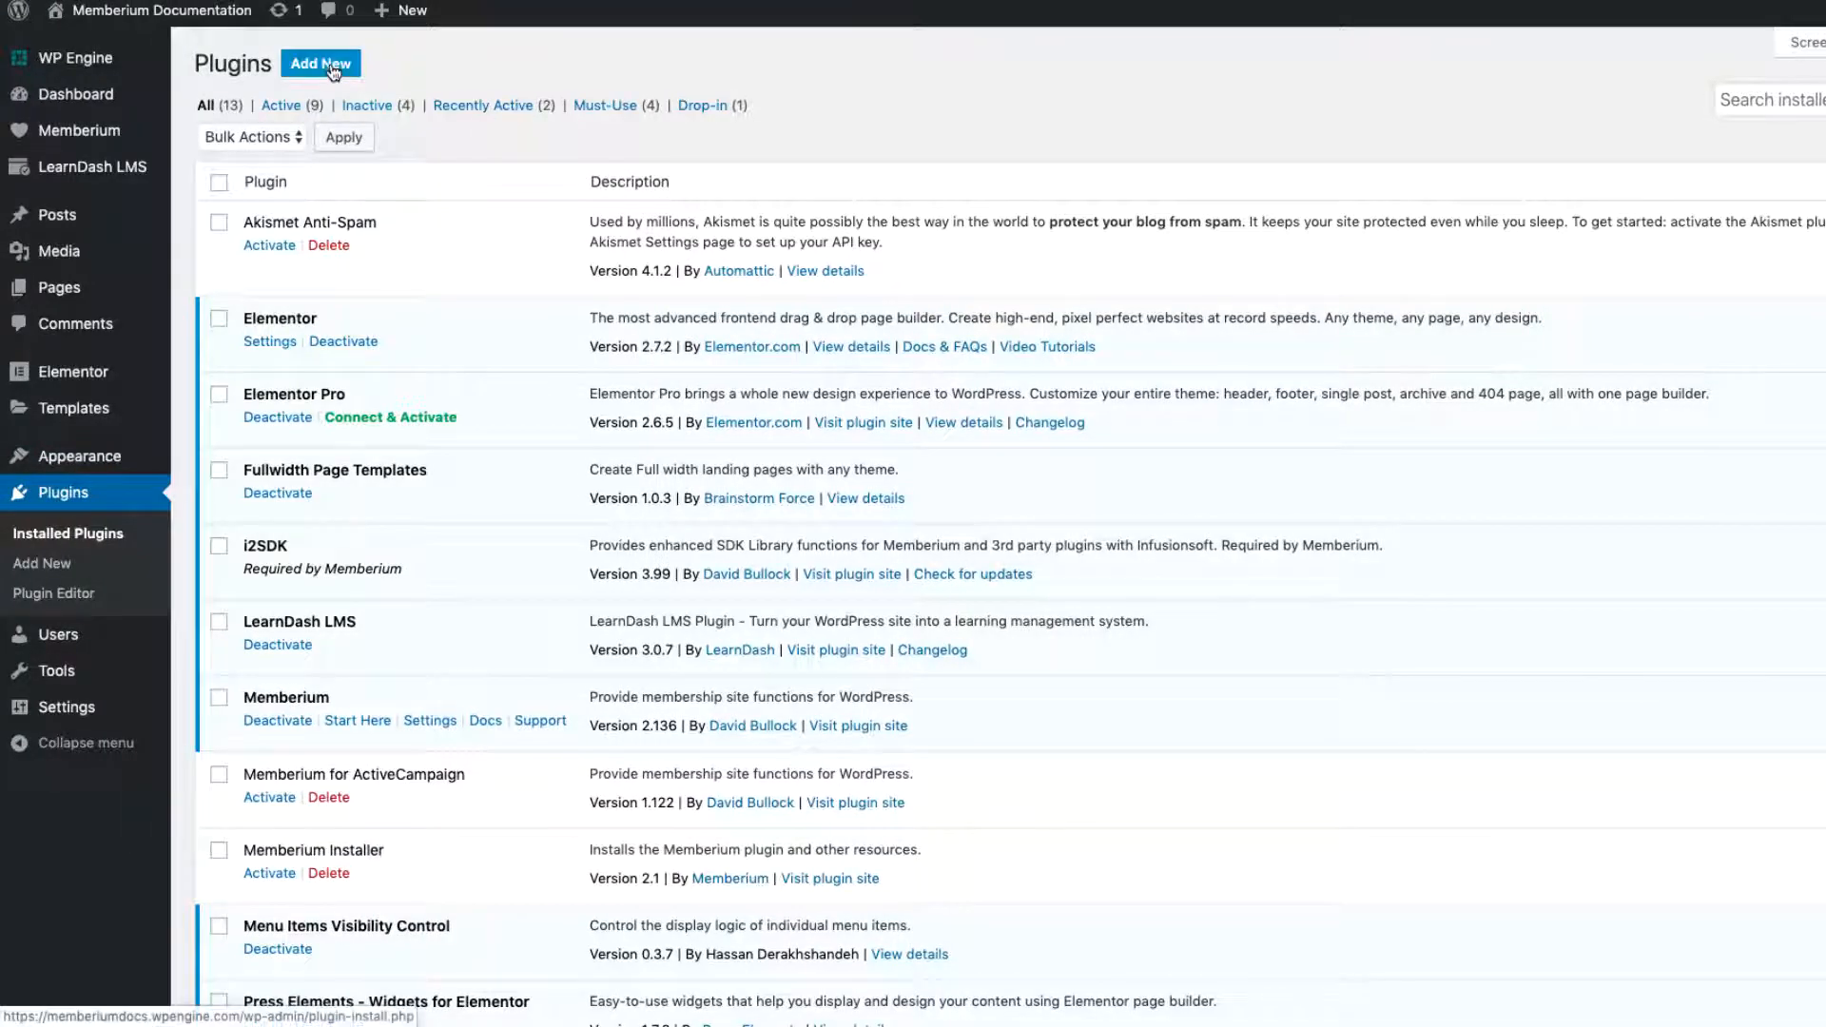
Search Add New plugins for 'widg', see Widget Logic already active, then go to Widgets
left_click(320, 63)
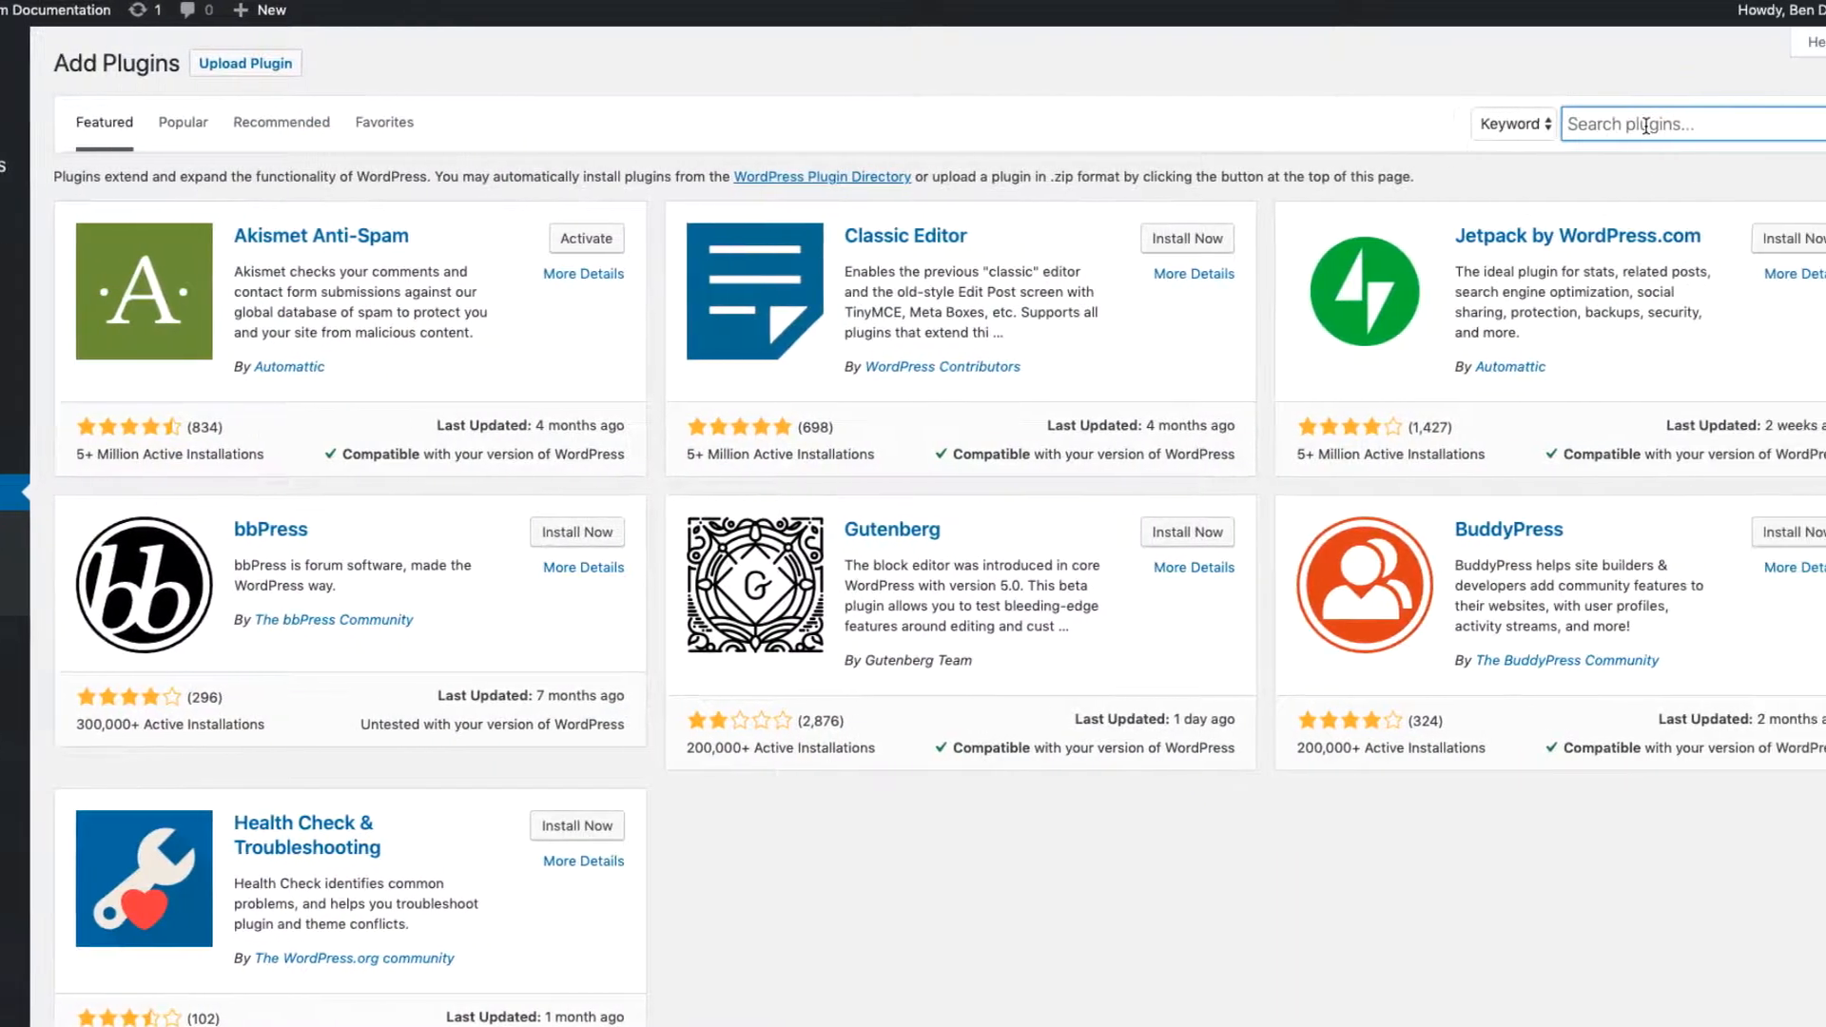
type("widget logic")
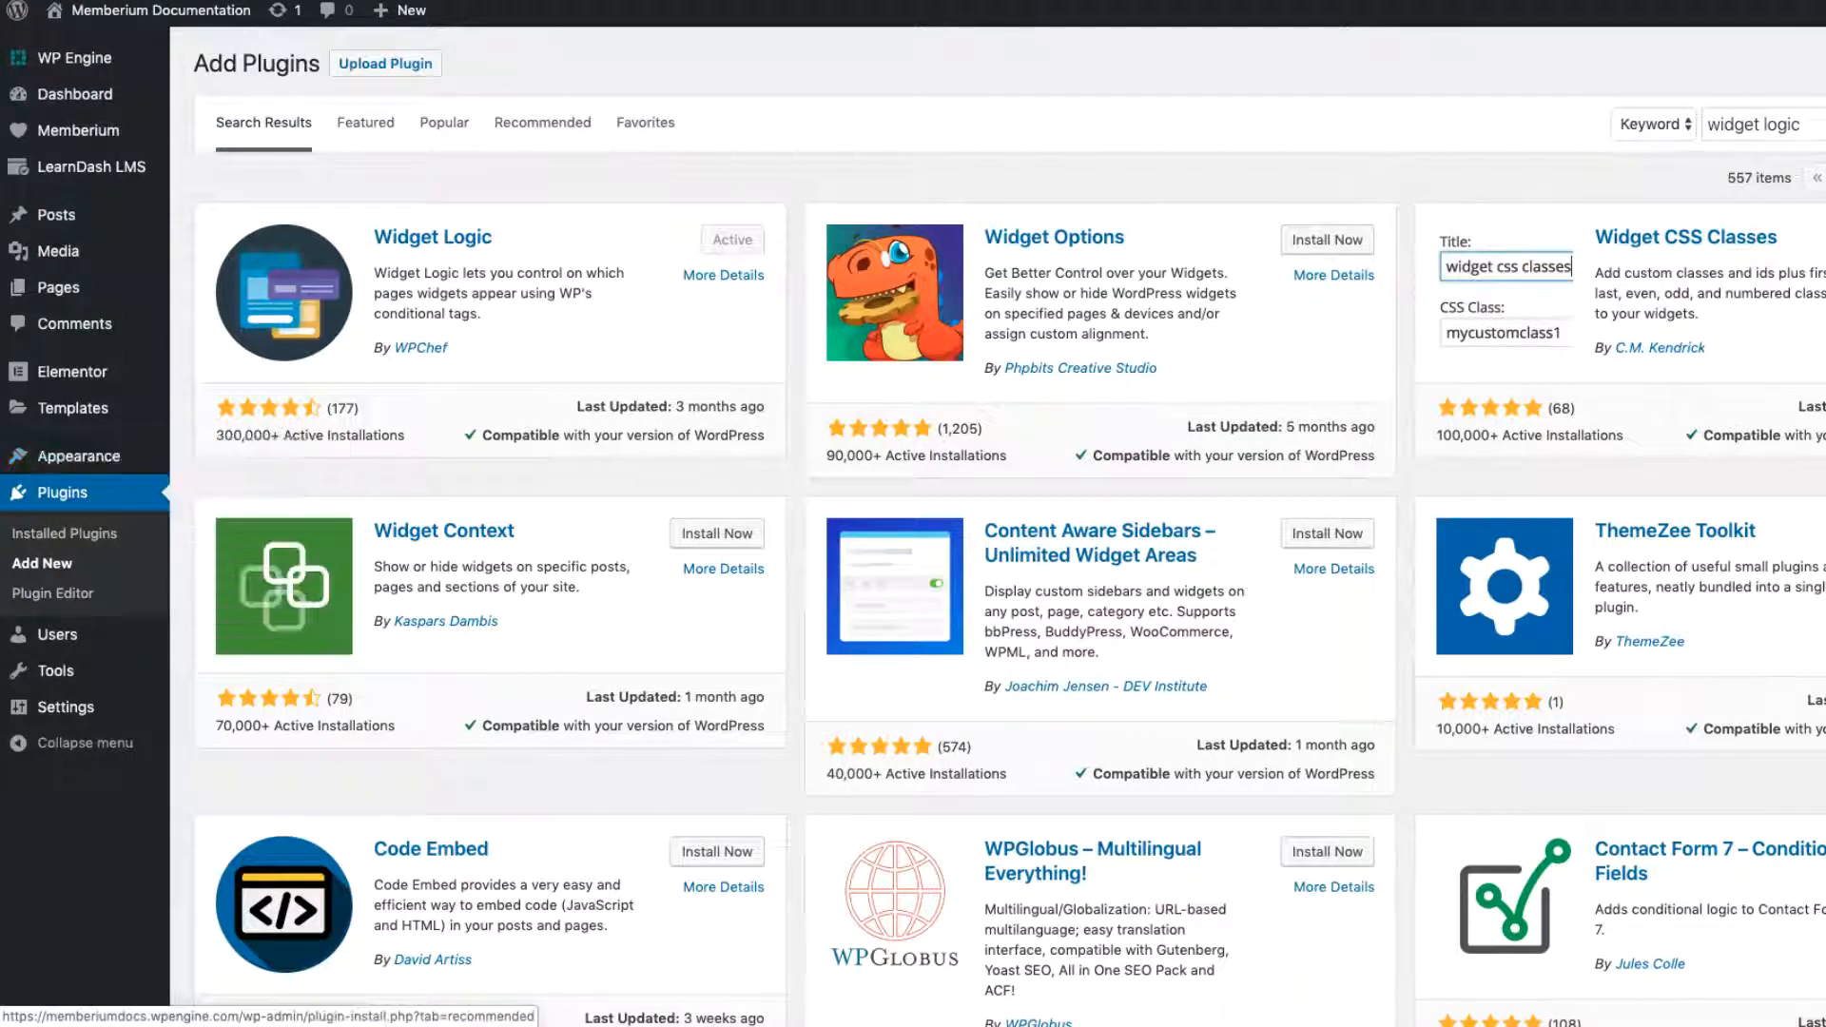
left_click(40, 557)
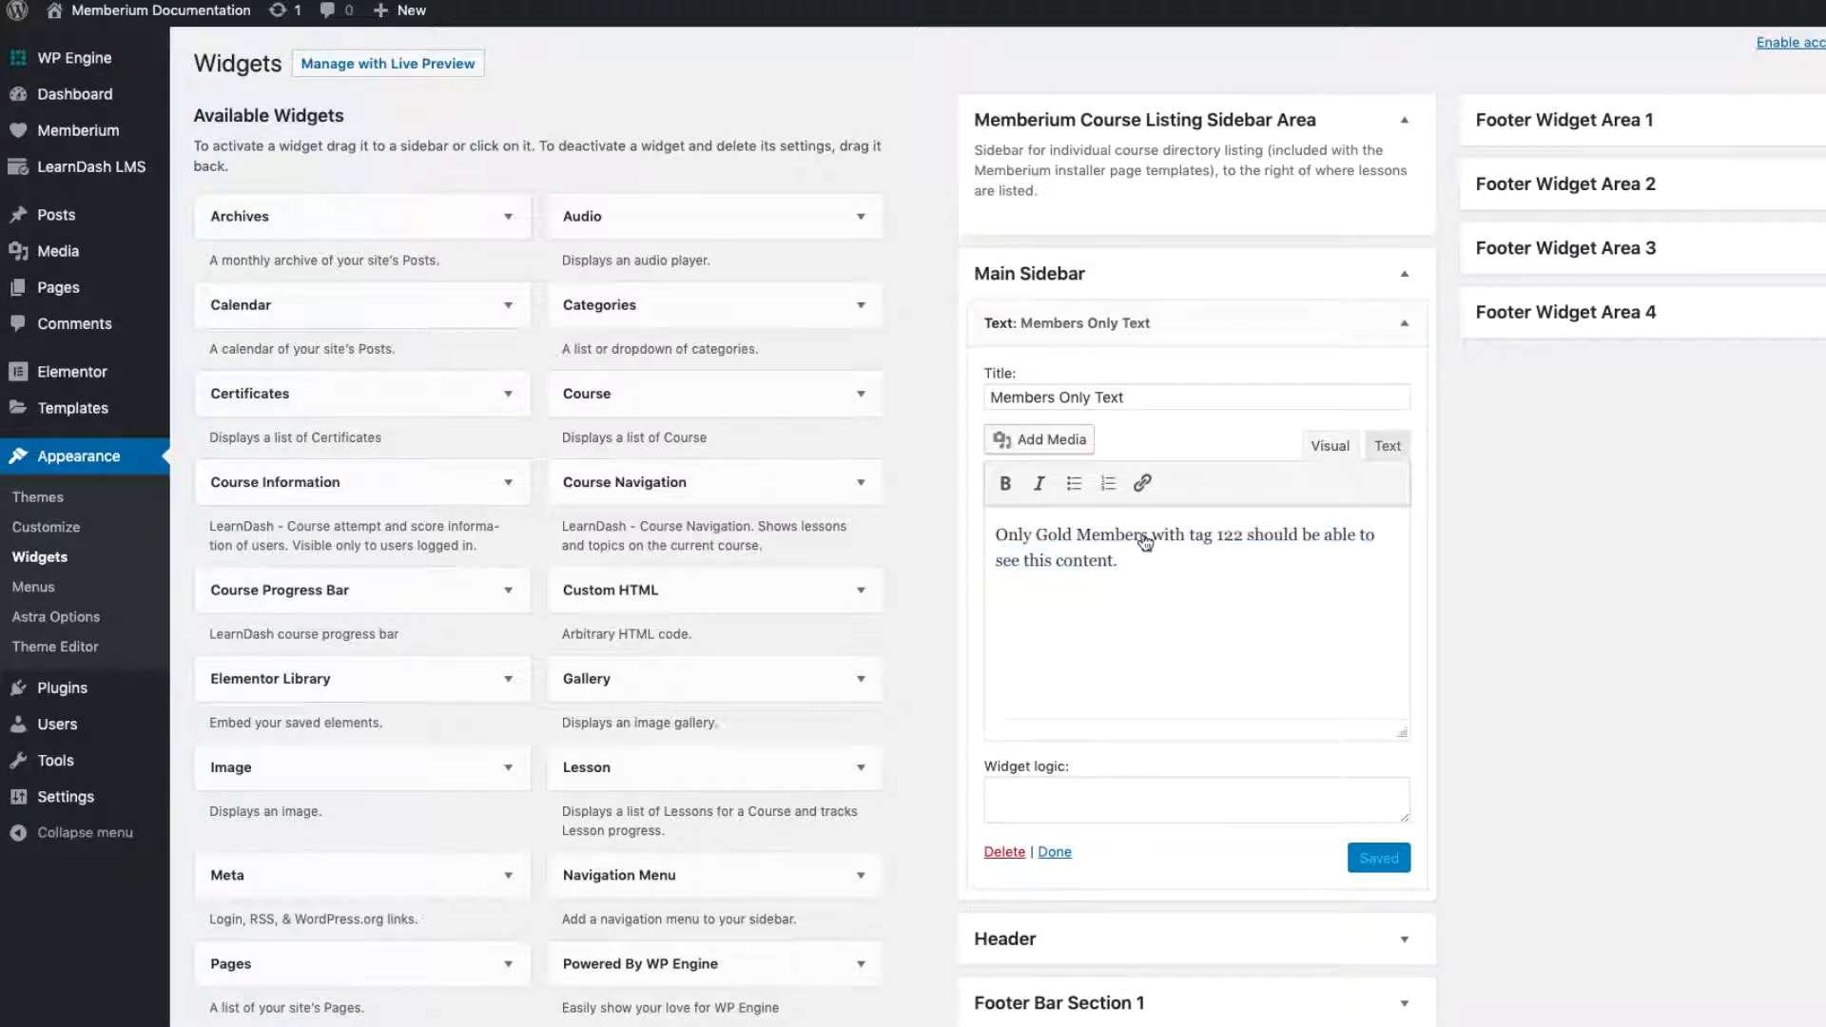
left_click(80, 131)
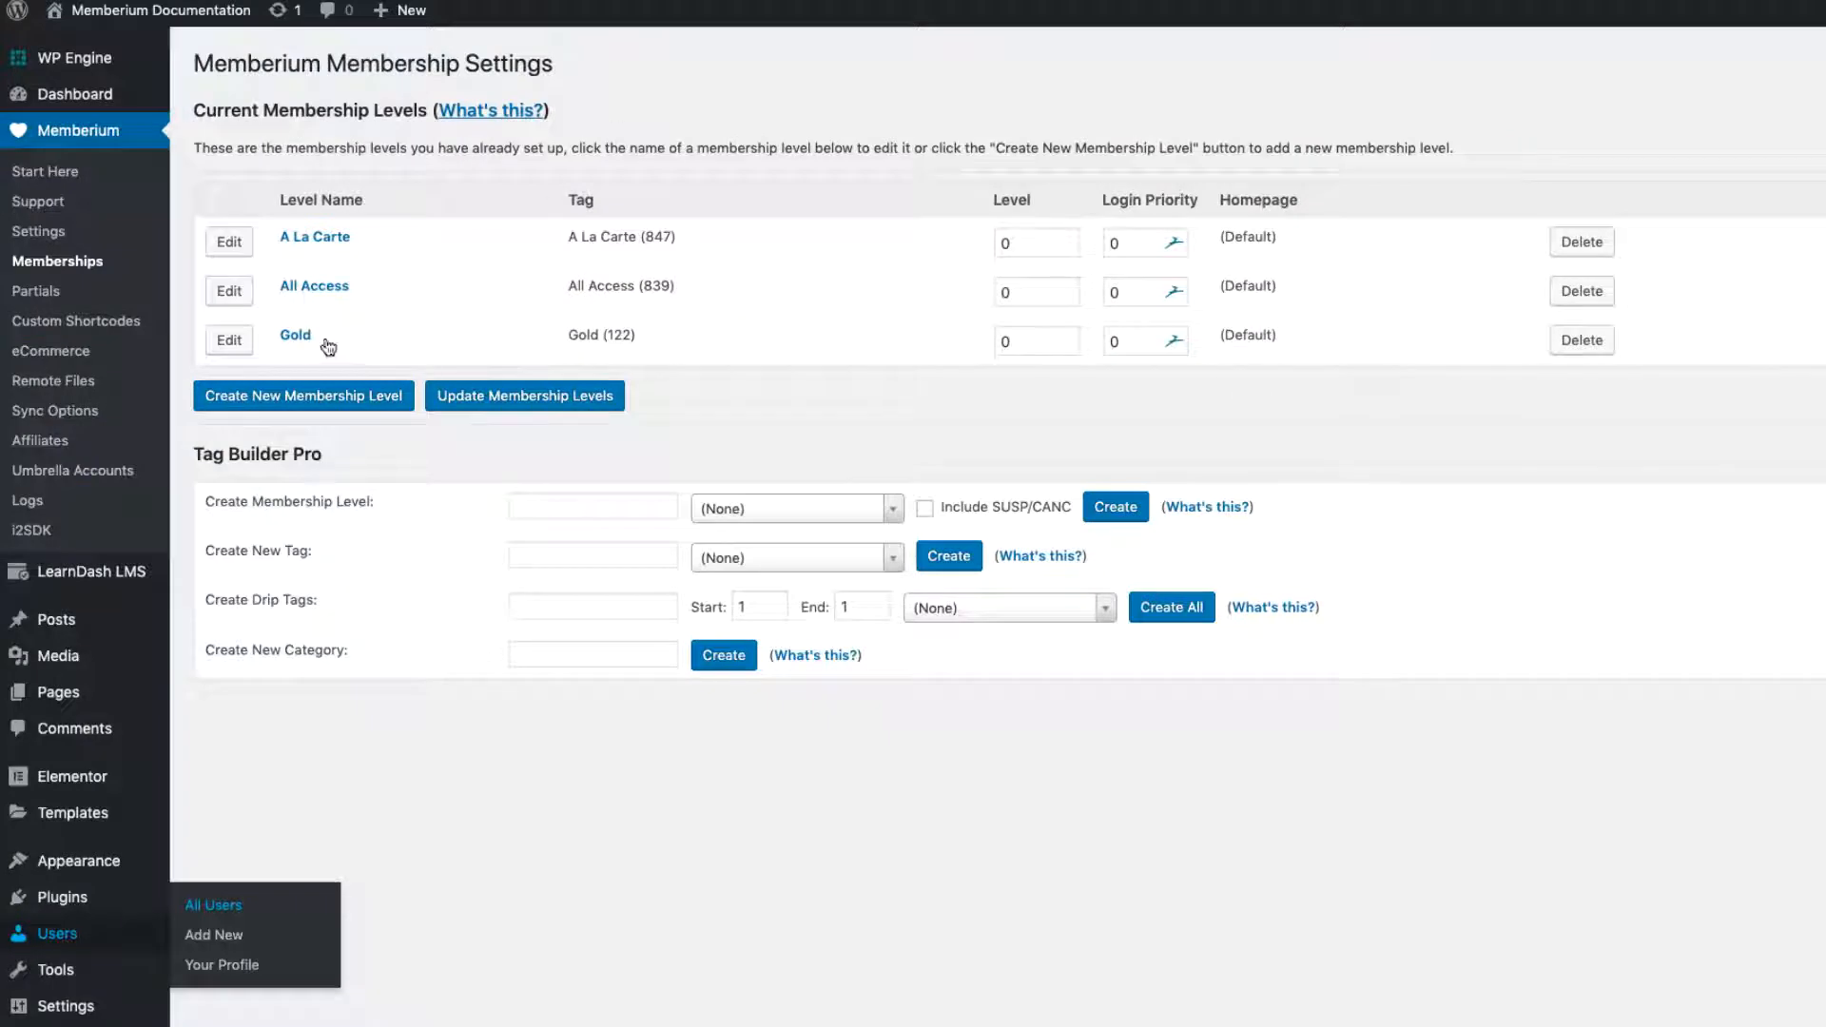
mouse_move(593, 356)
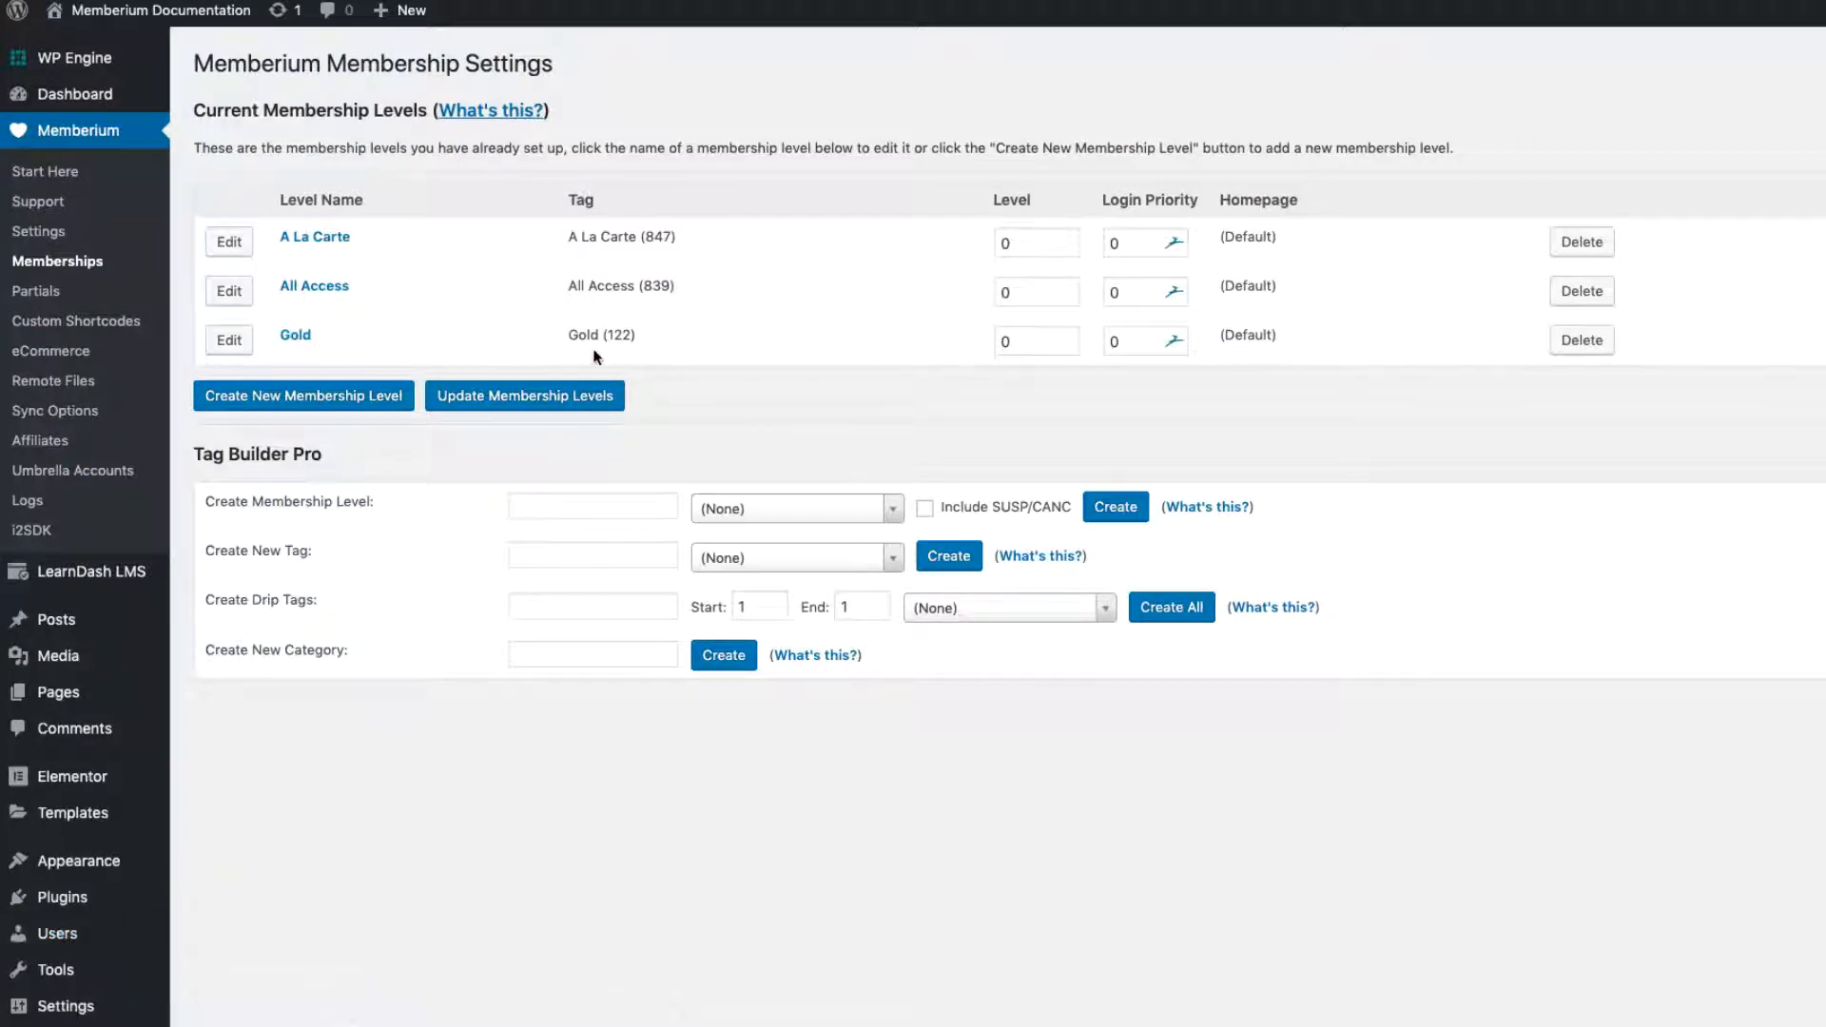
double_click(601, 335)
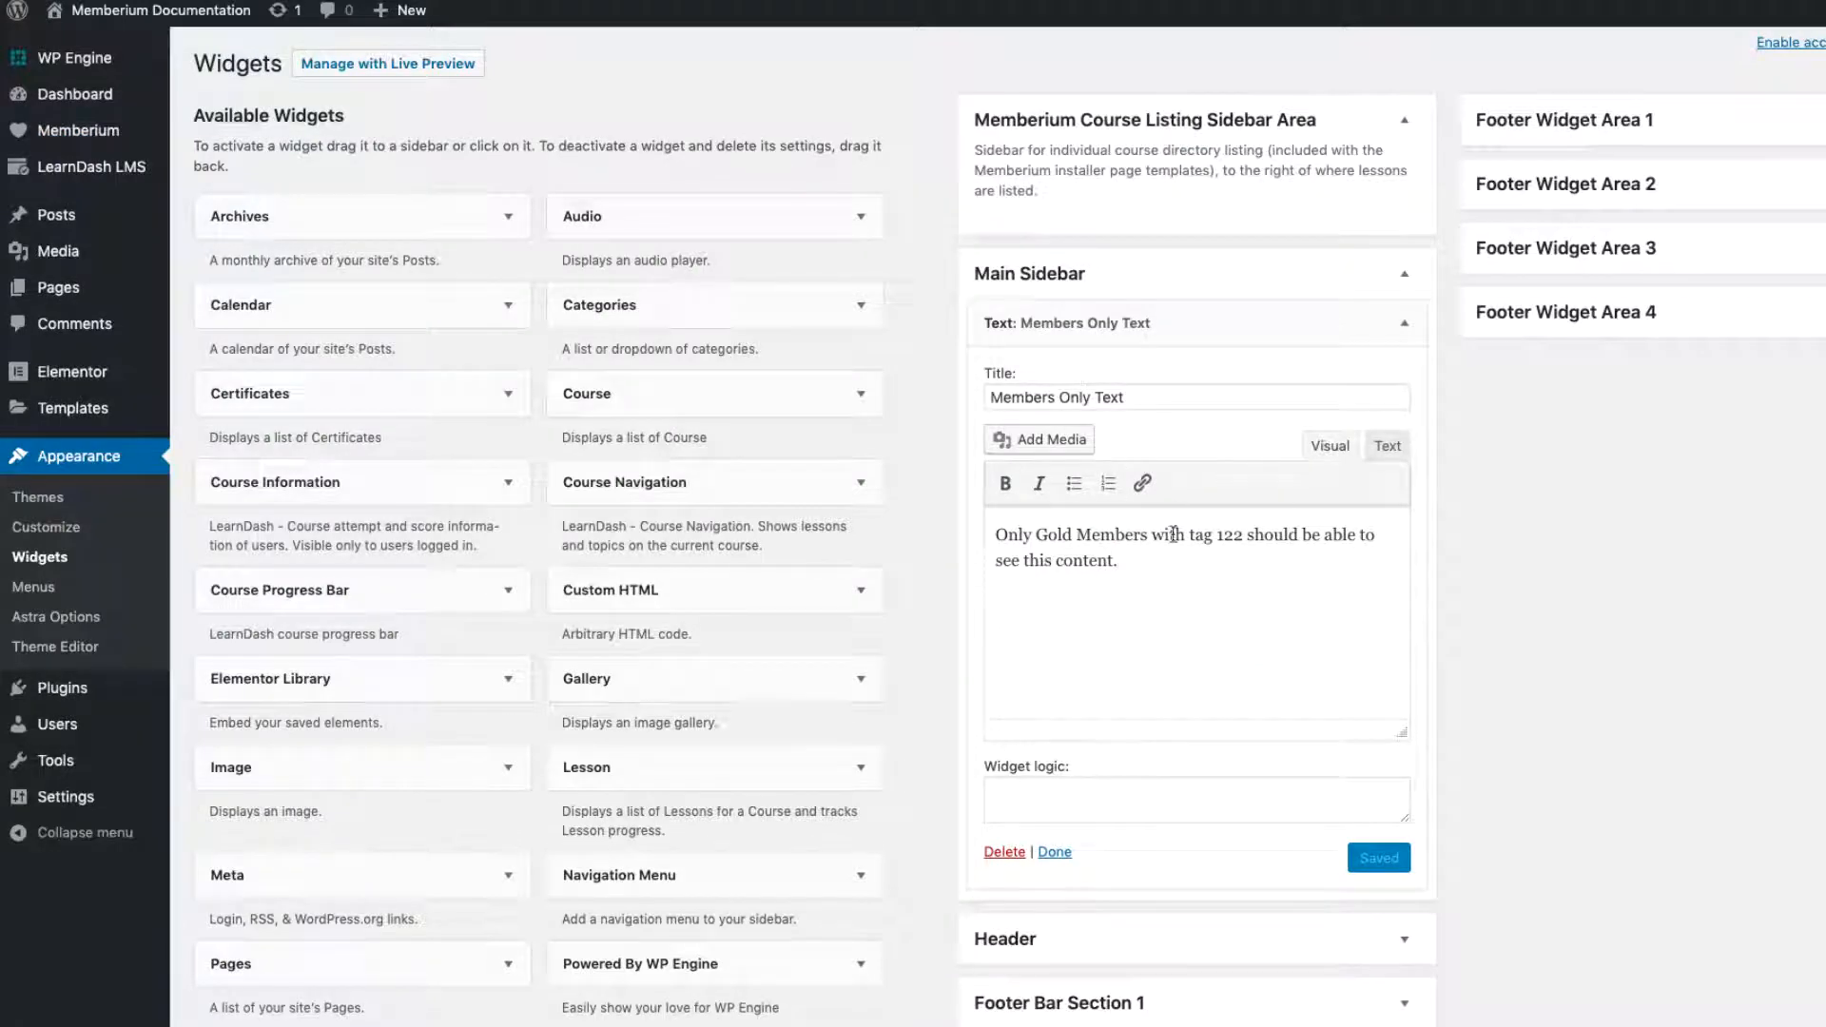
mouse_move(230, 341)
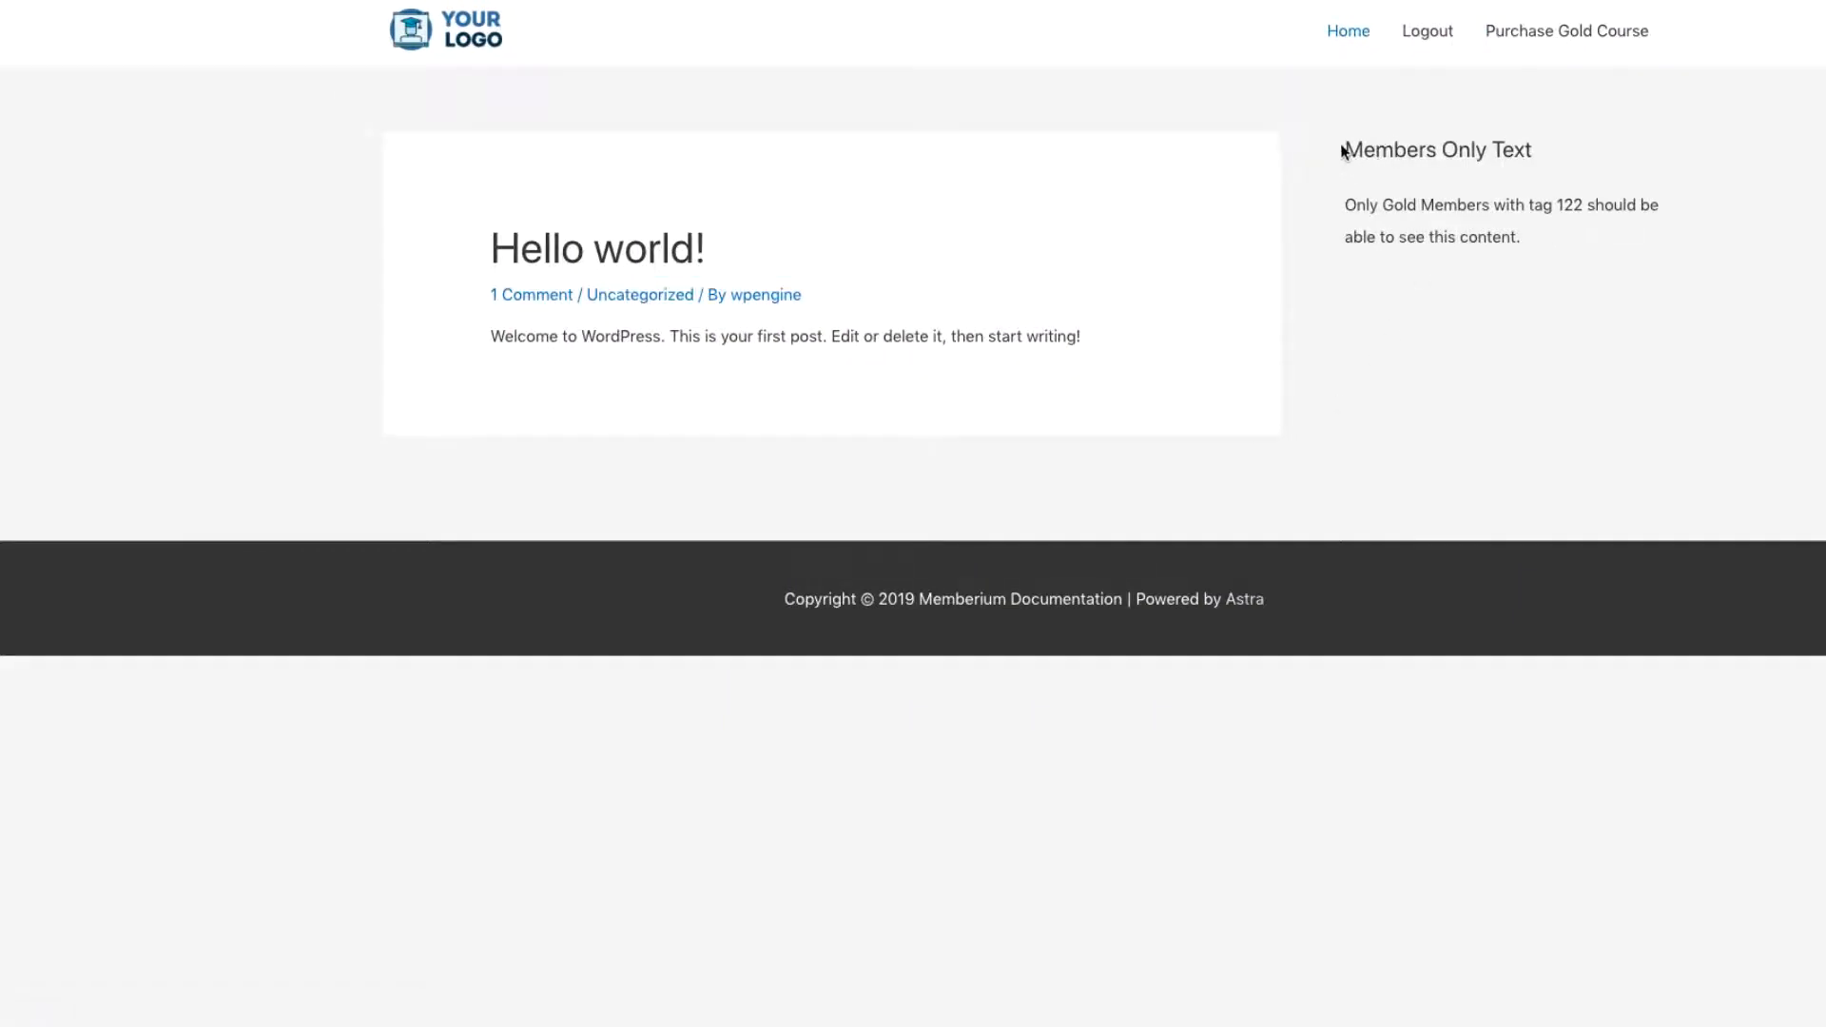
mouse_move(1546, 257)
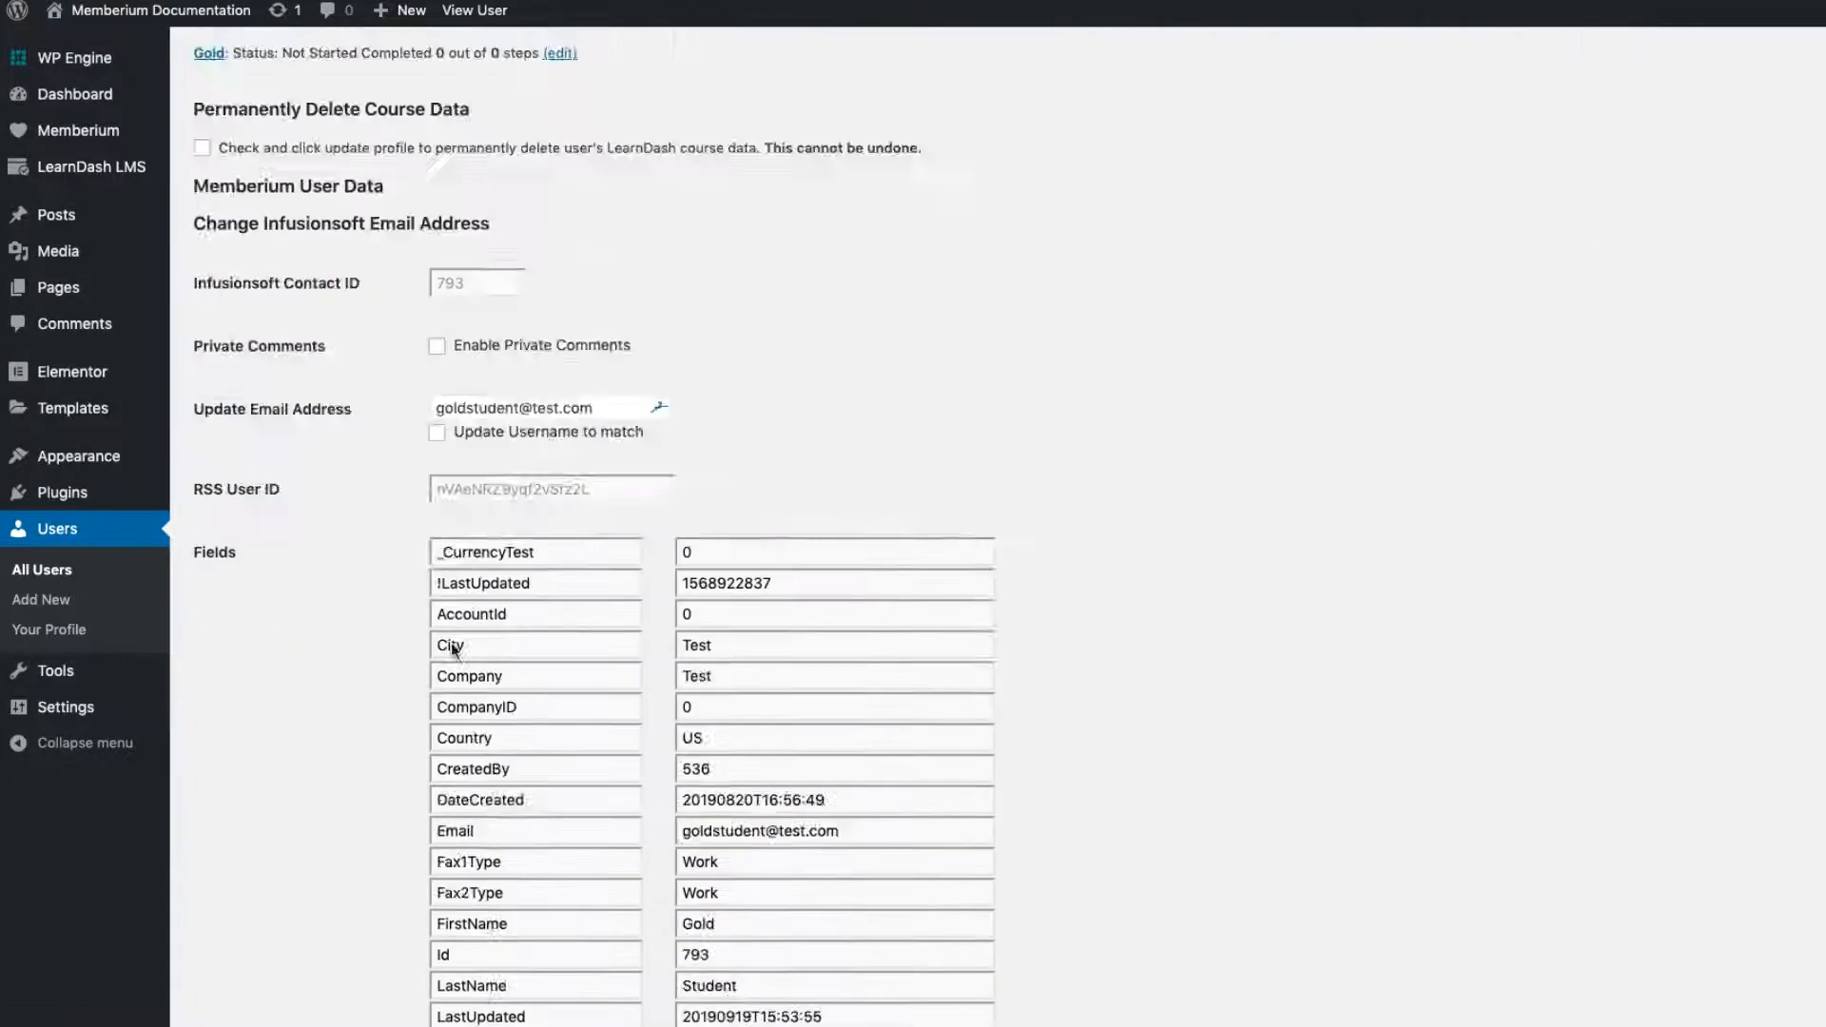
scroll("down", 3)
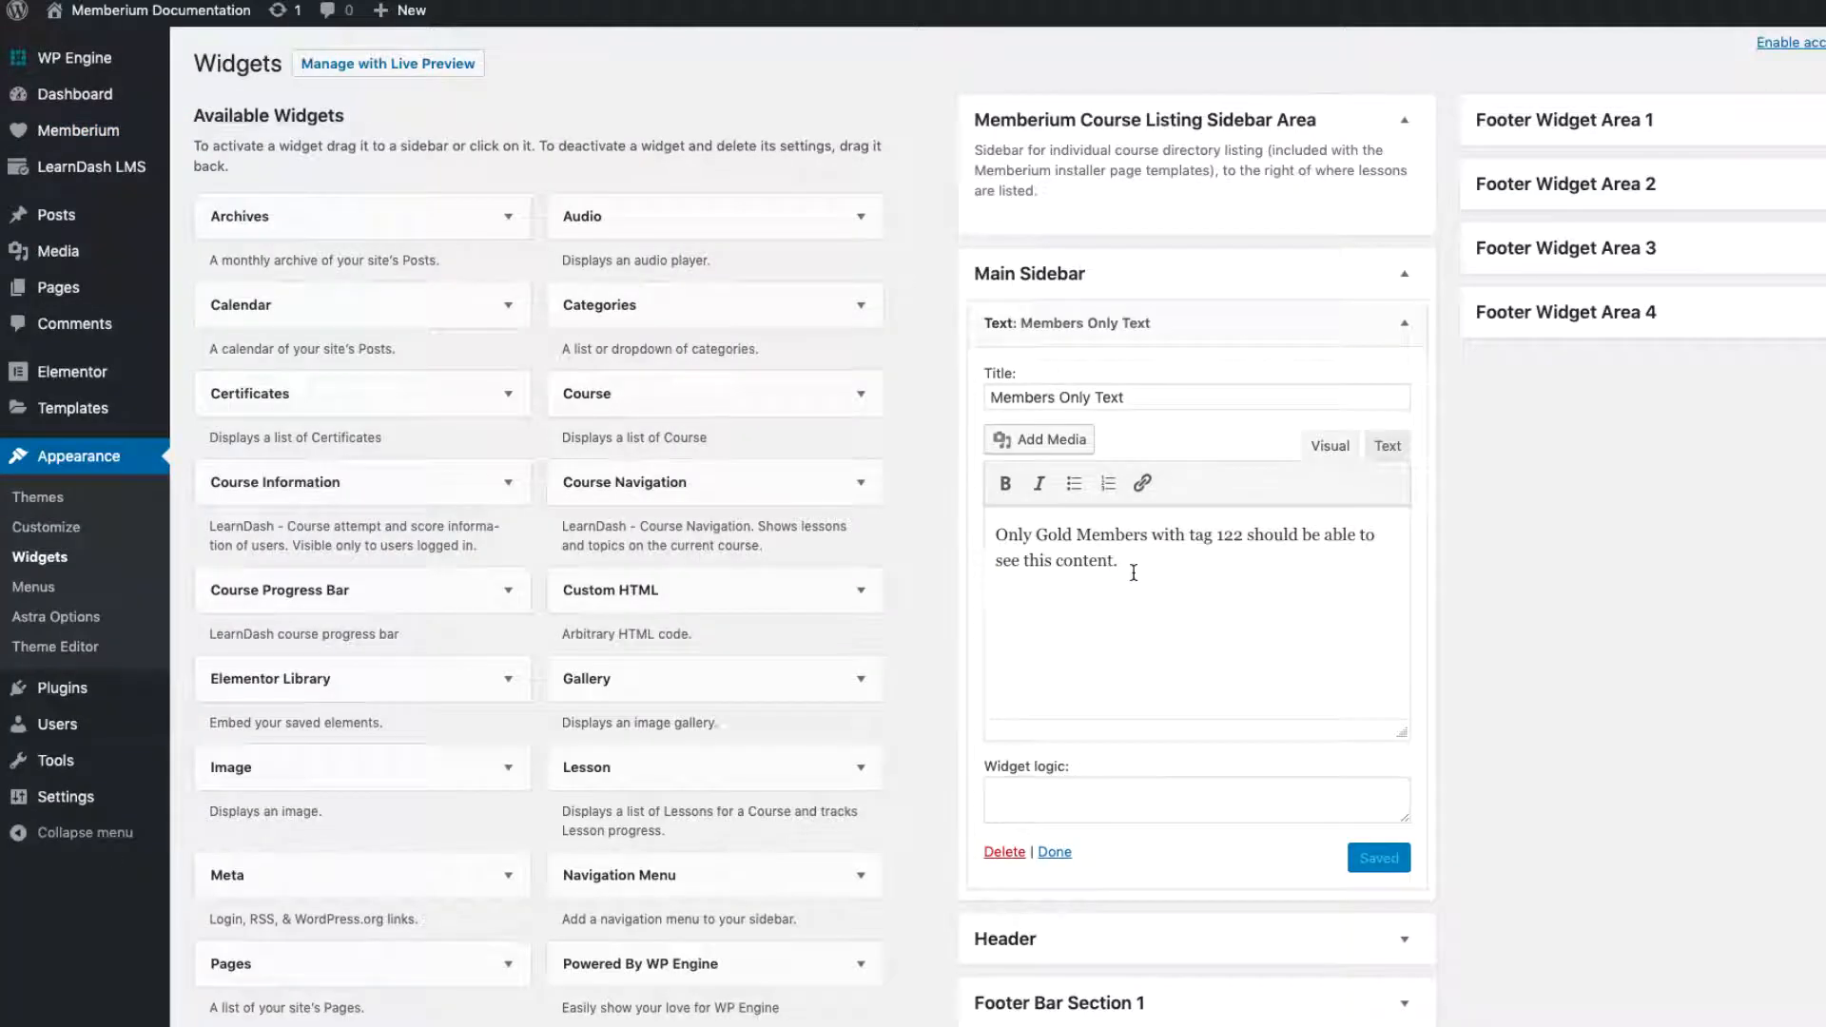
Enter memb_hasAnyTags("122") as the Members Only Text widget's logic condition
left_click(1194, 799)
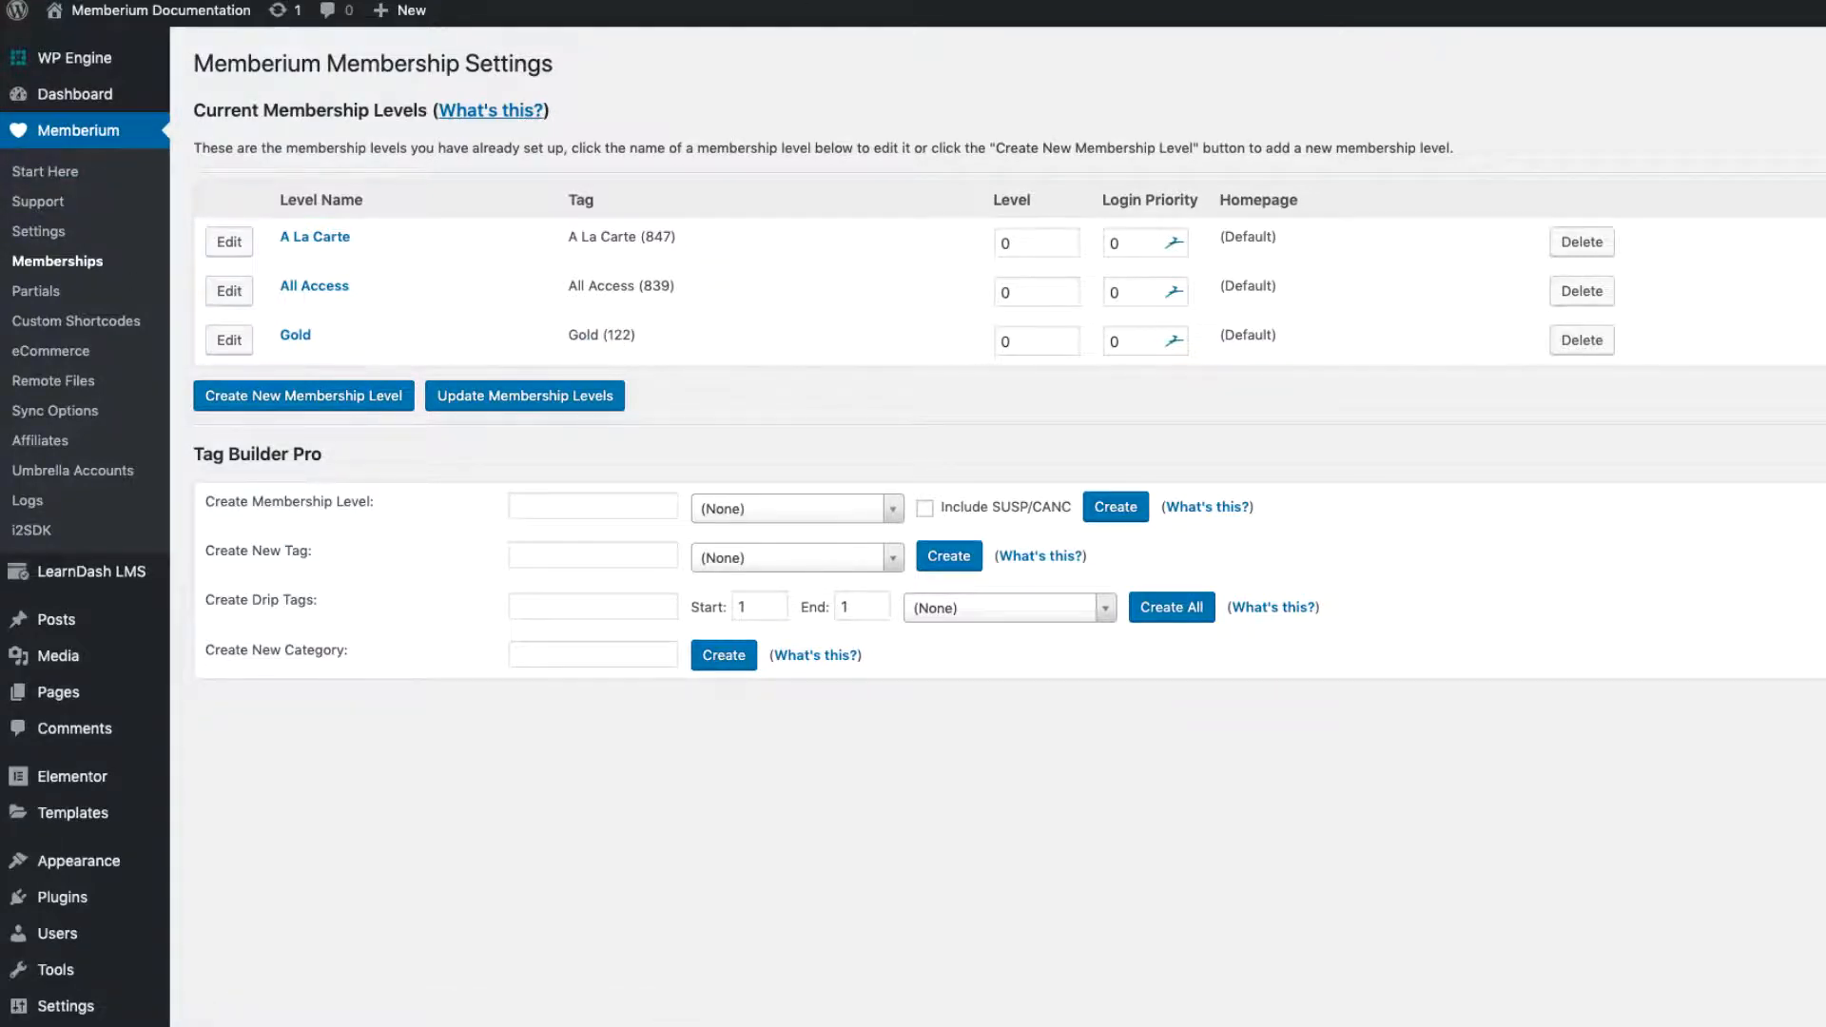
left_click(40, 557)
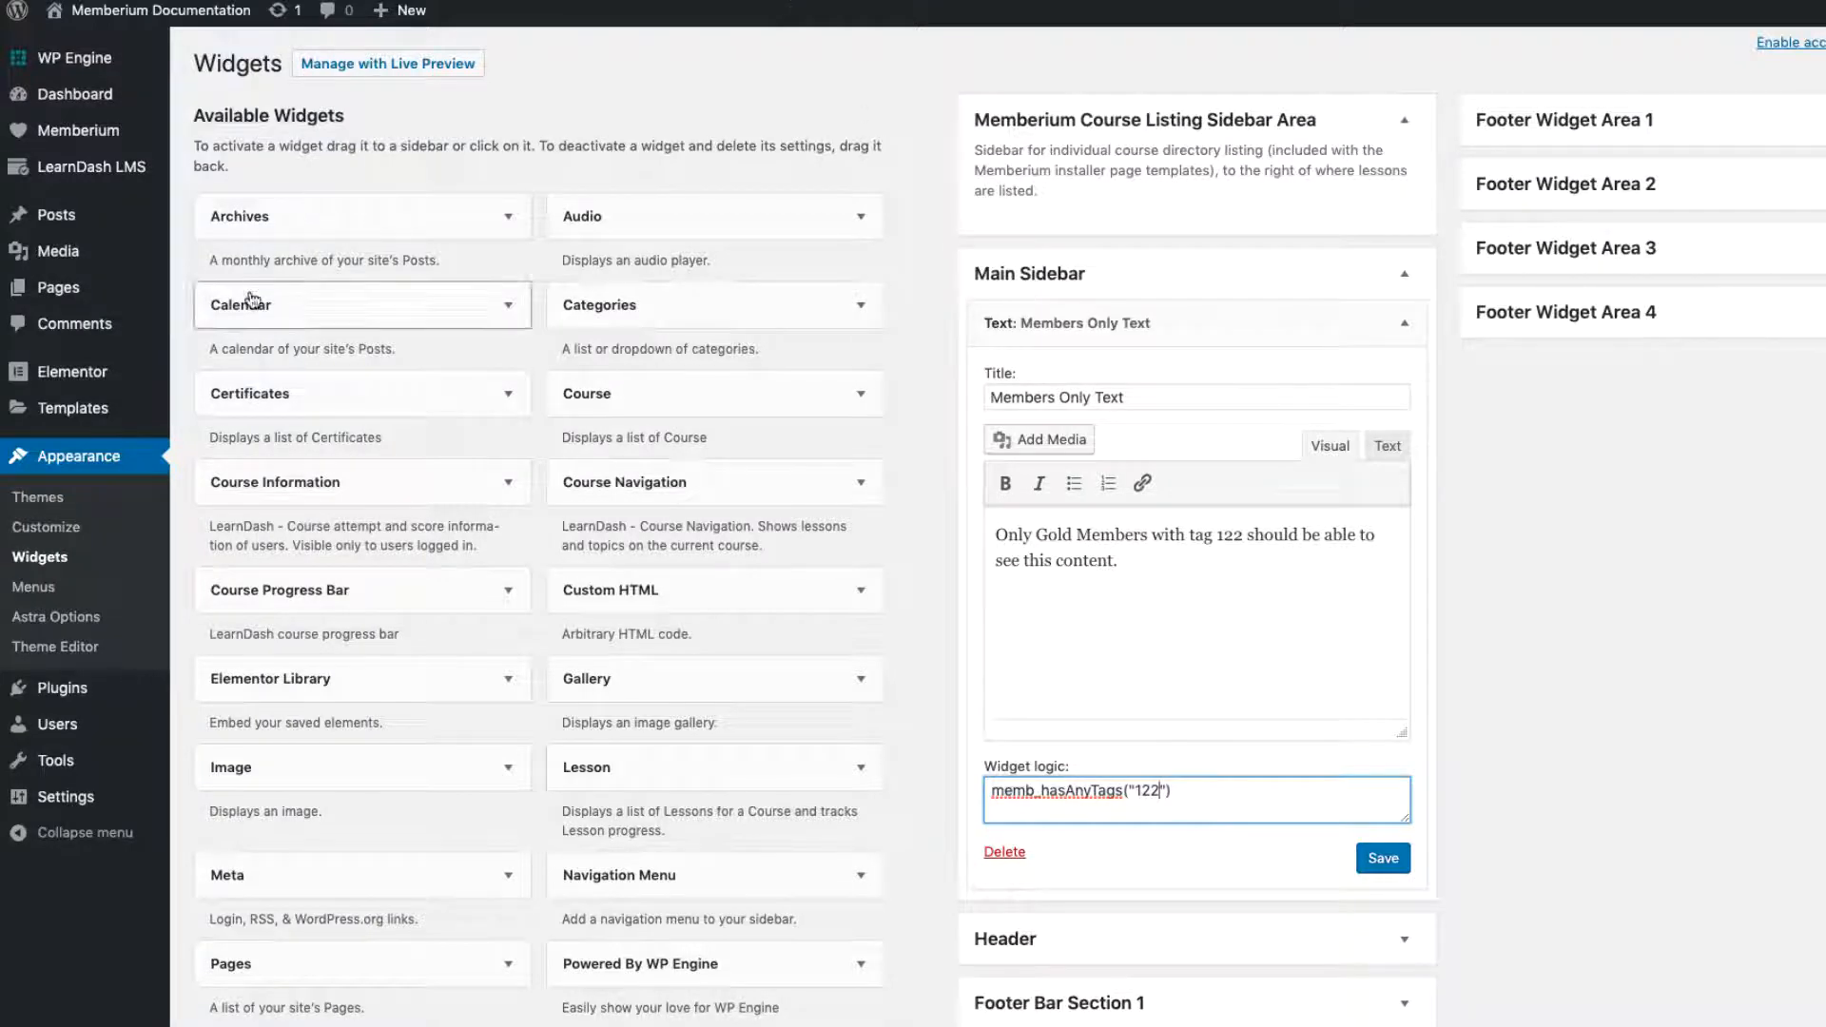
mouse_move(55, 215)
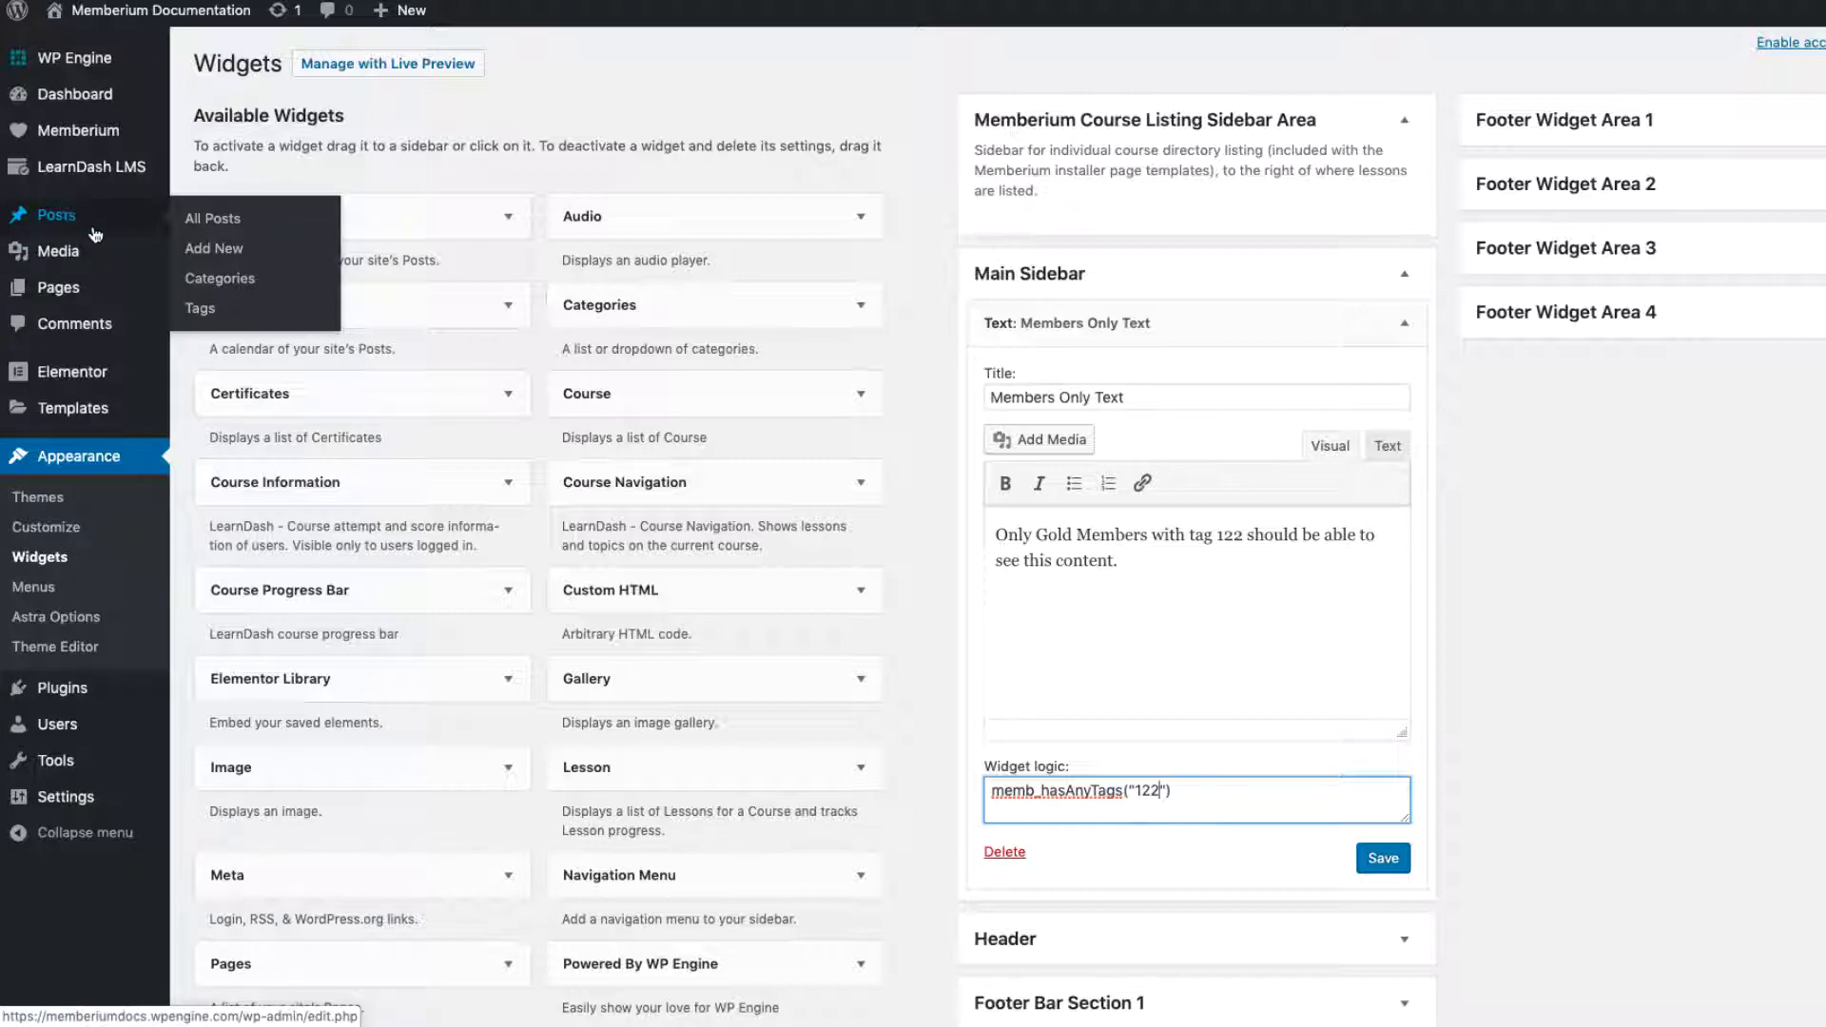
right_click(214, 247)
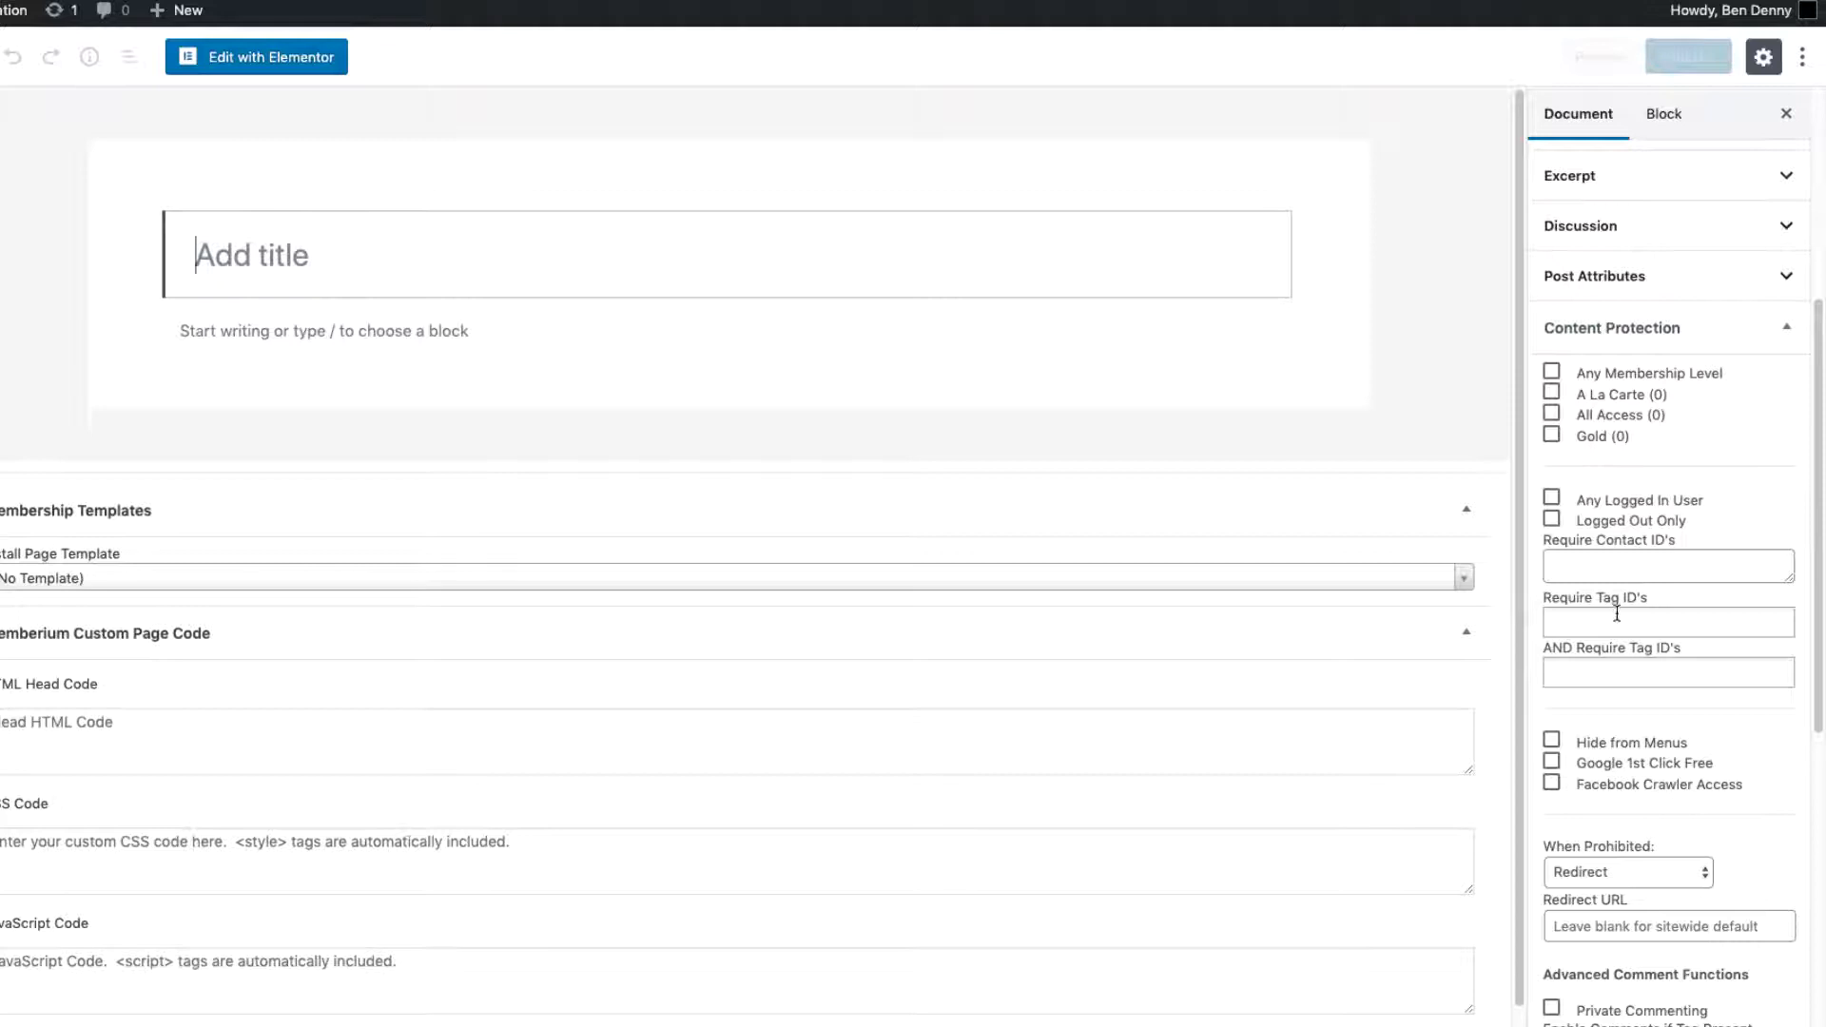
left_click(1666, 620)
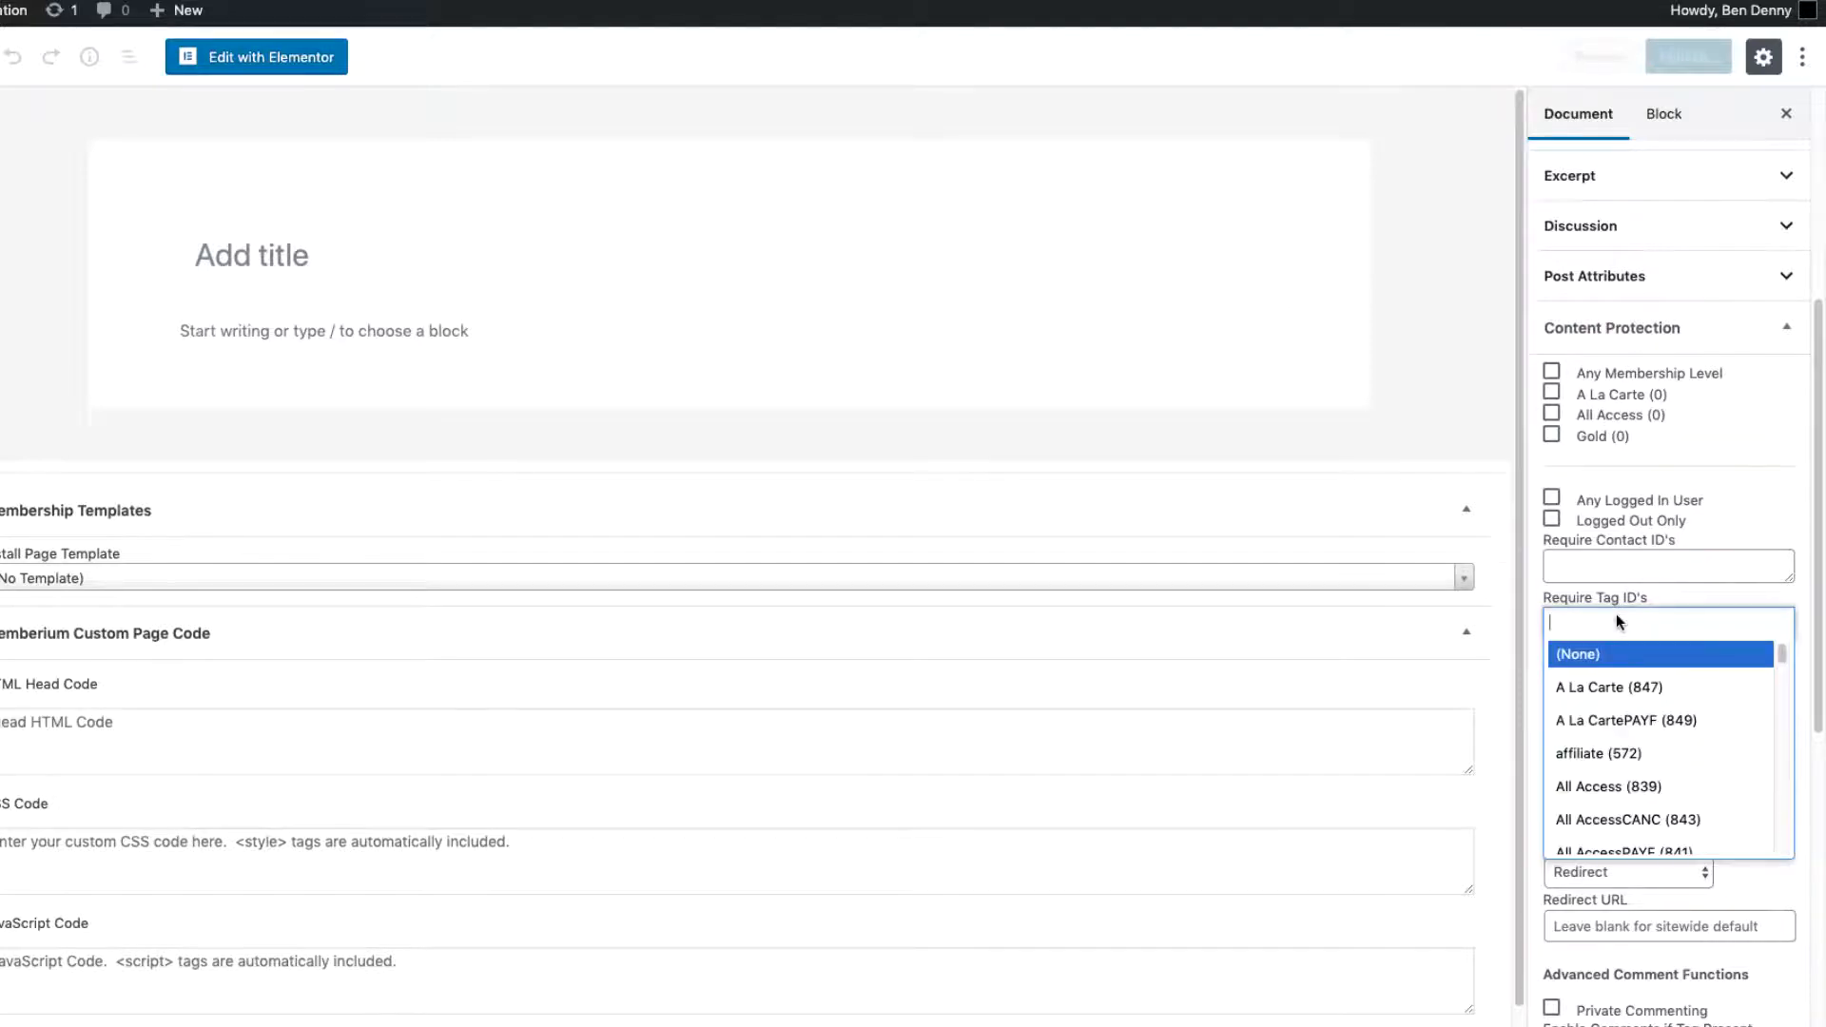
type("gold")
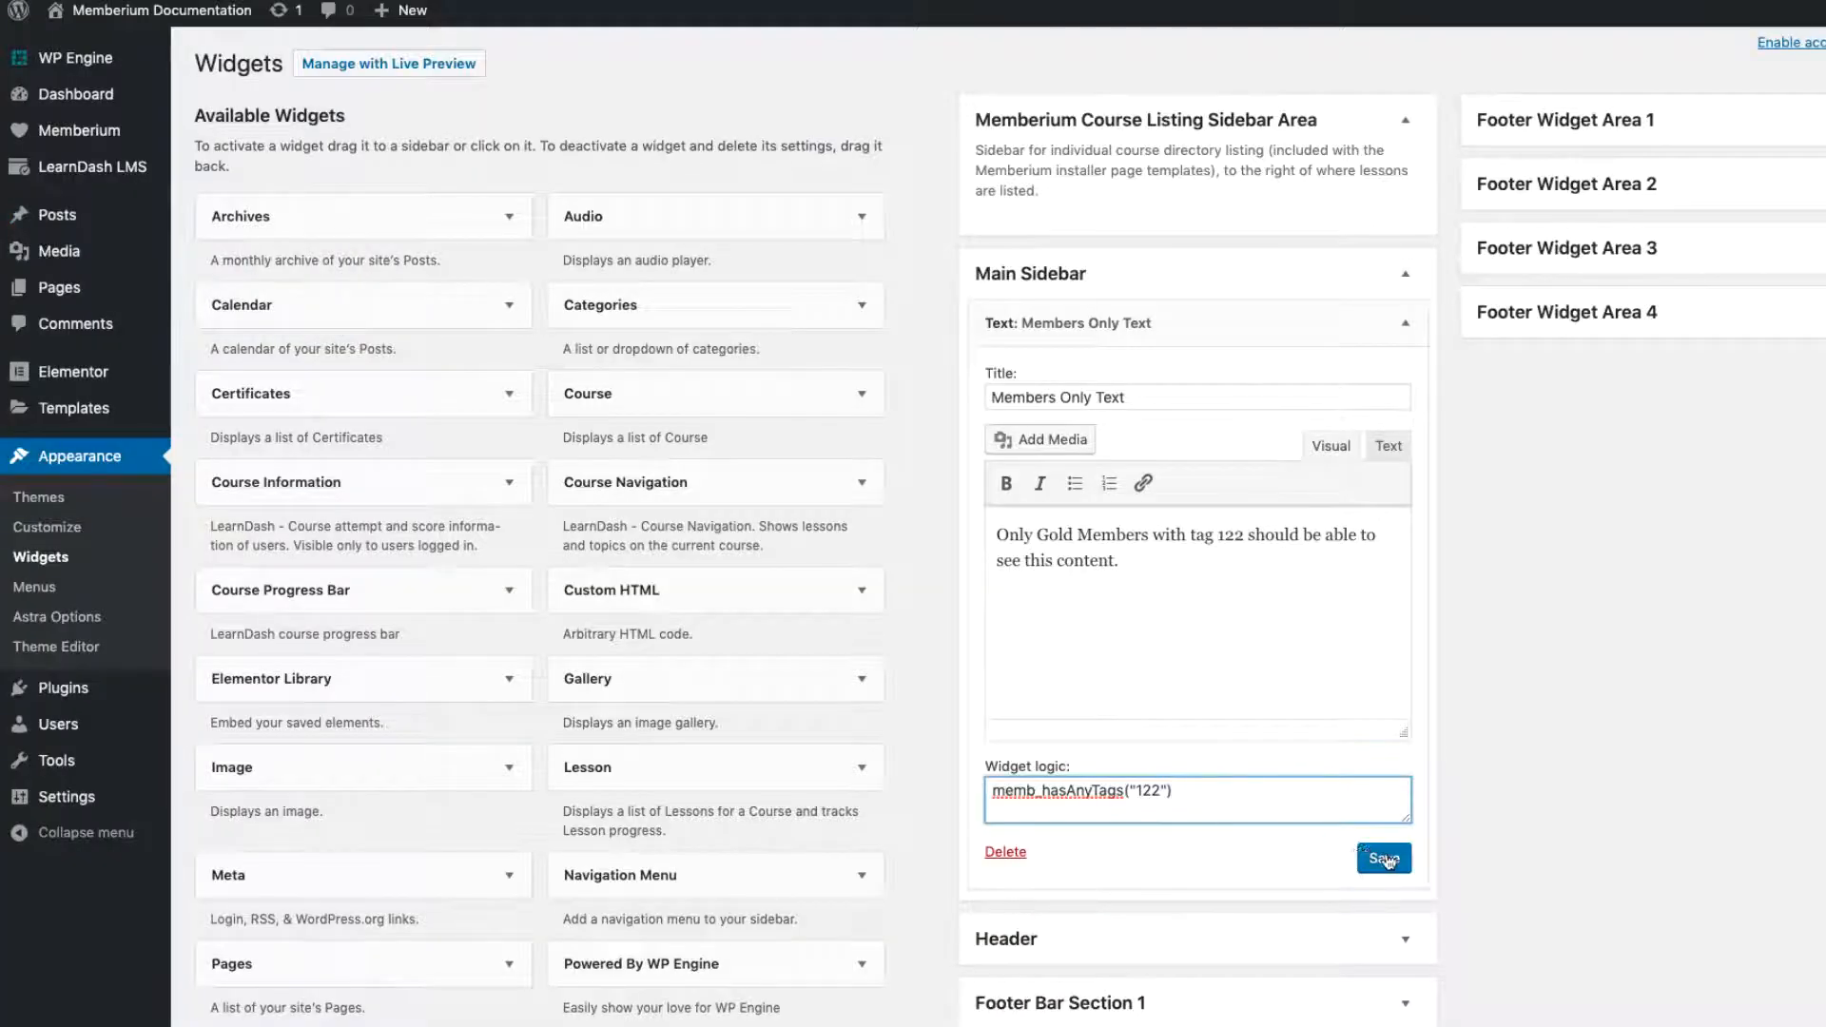
Save the widget's tag condition and update the test user carrying the Gold (122) tag
left_click(1381, 858)
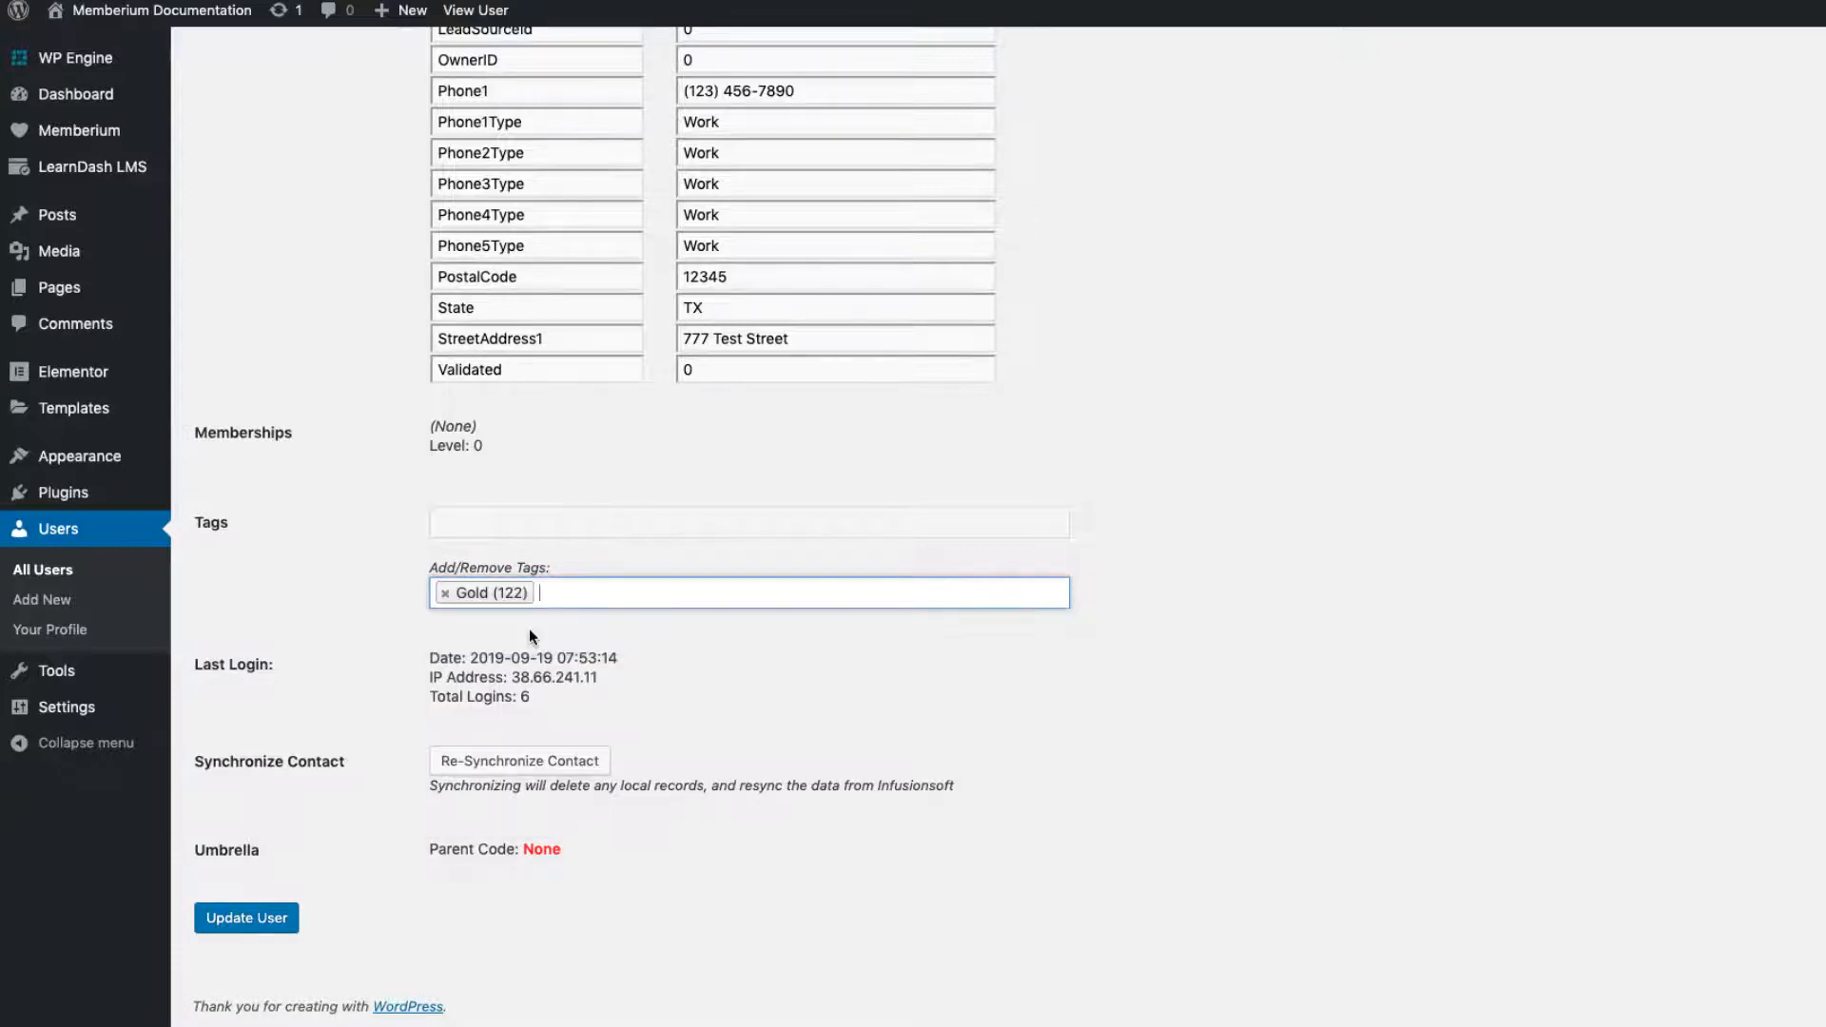
left_click(245, 917)
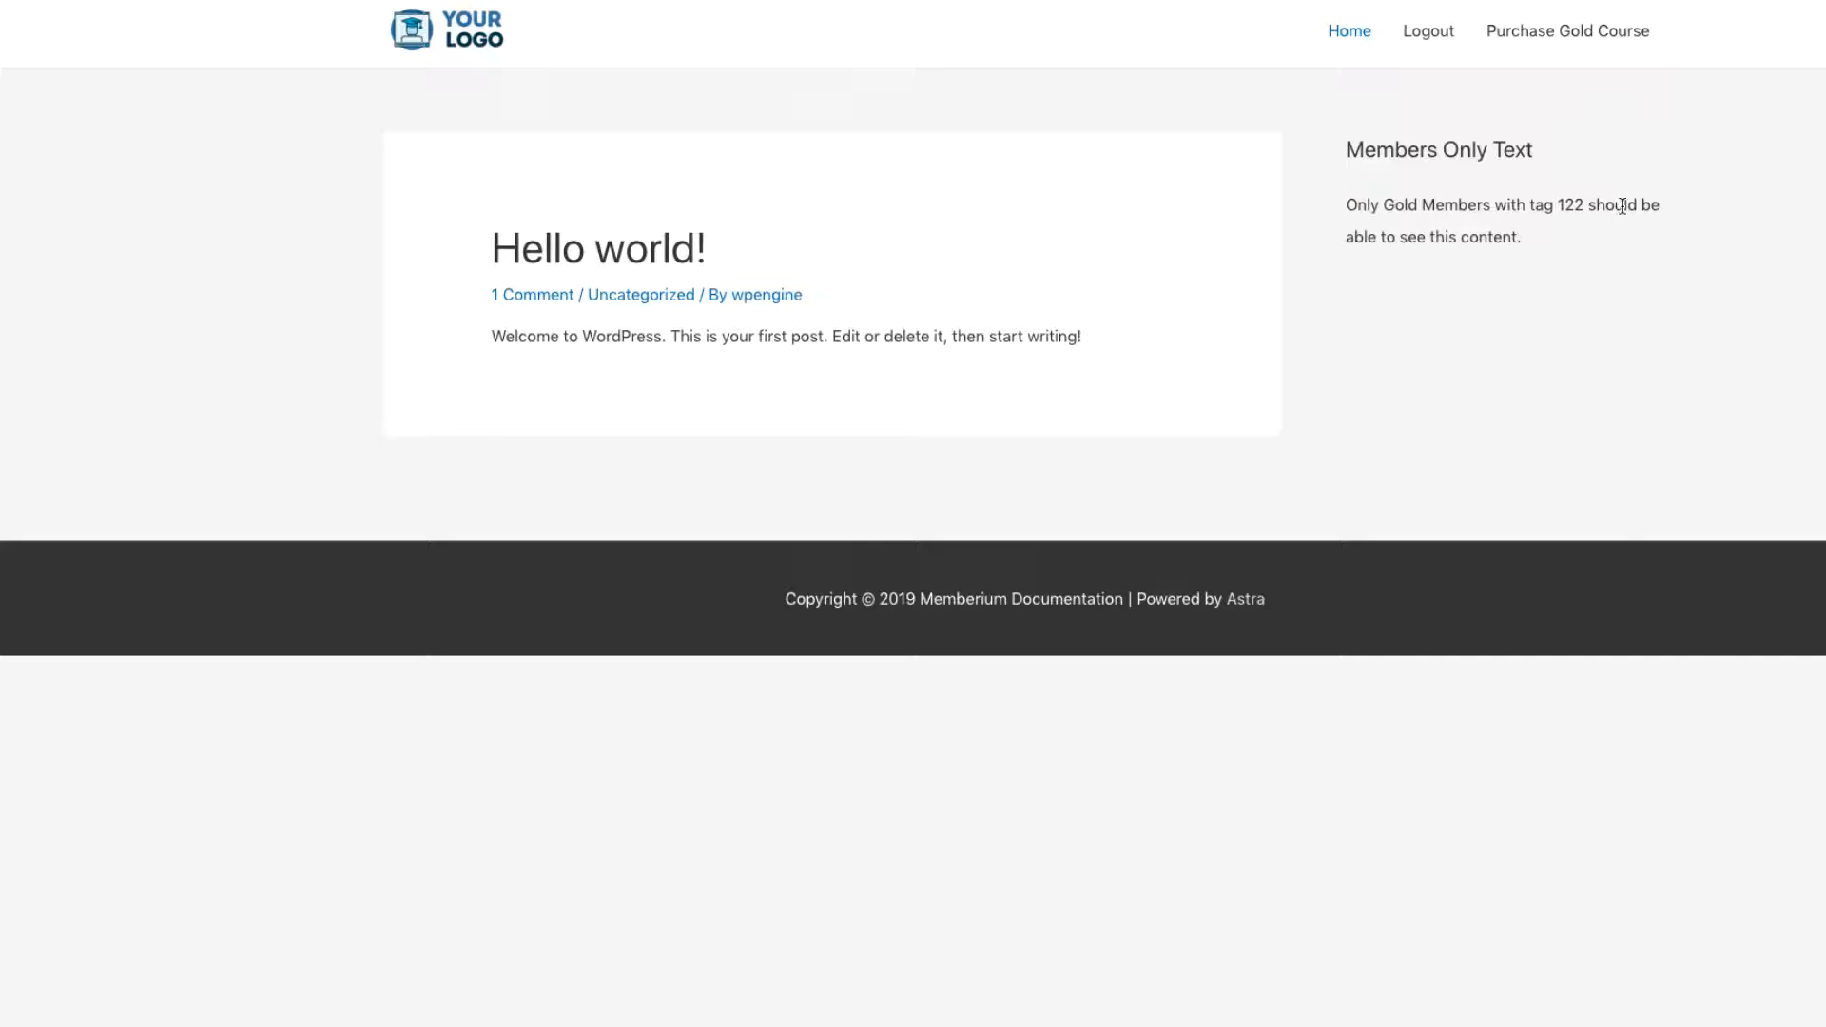
mouse_move(1587, 245)
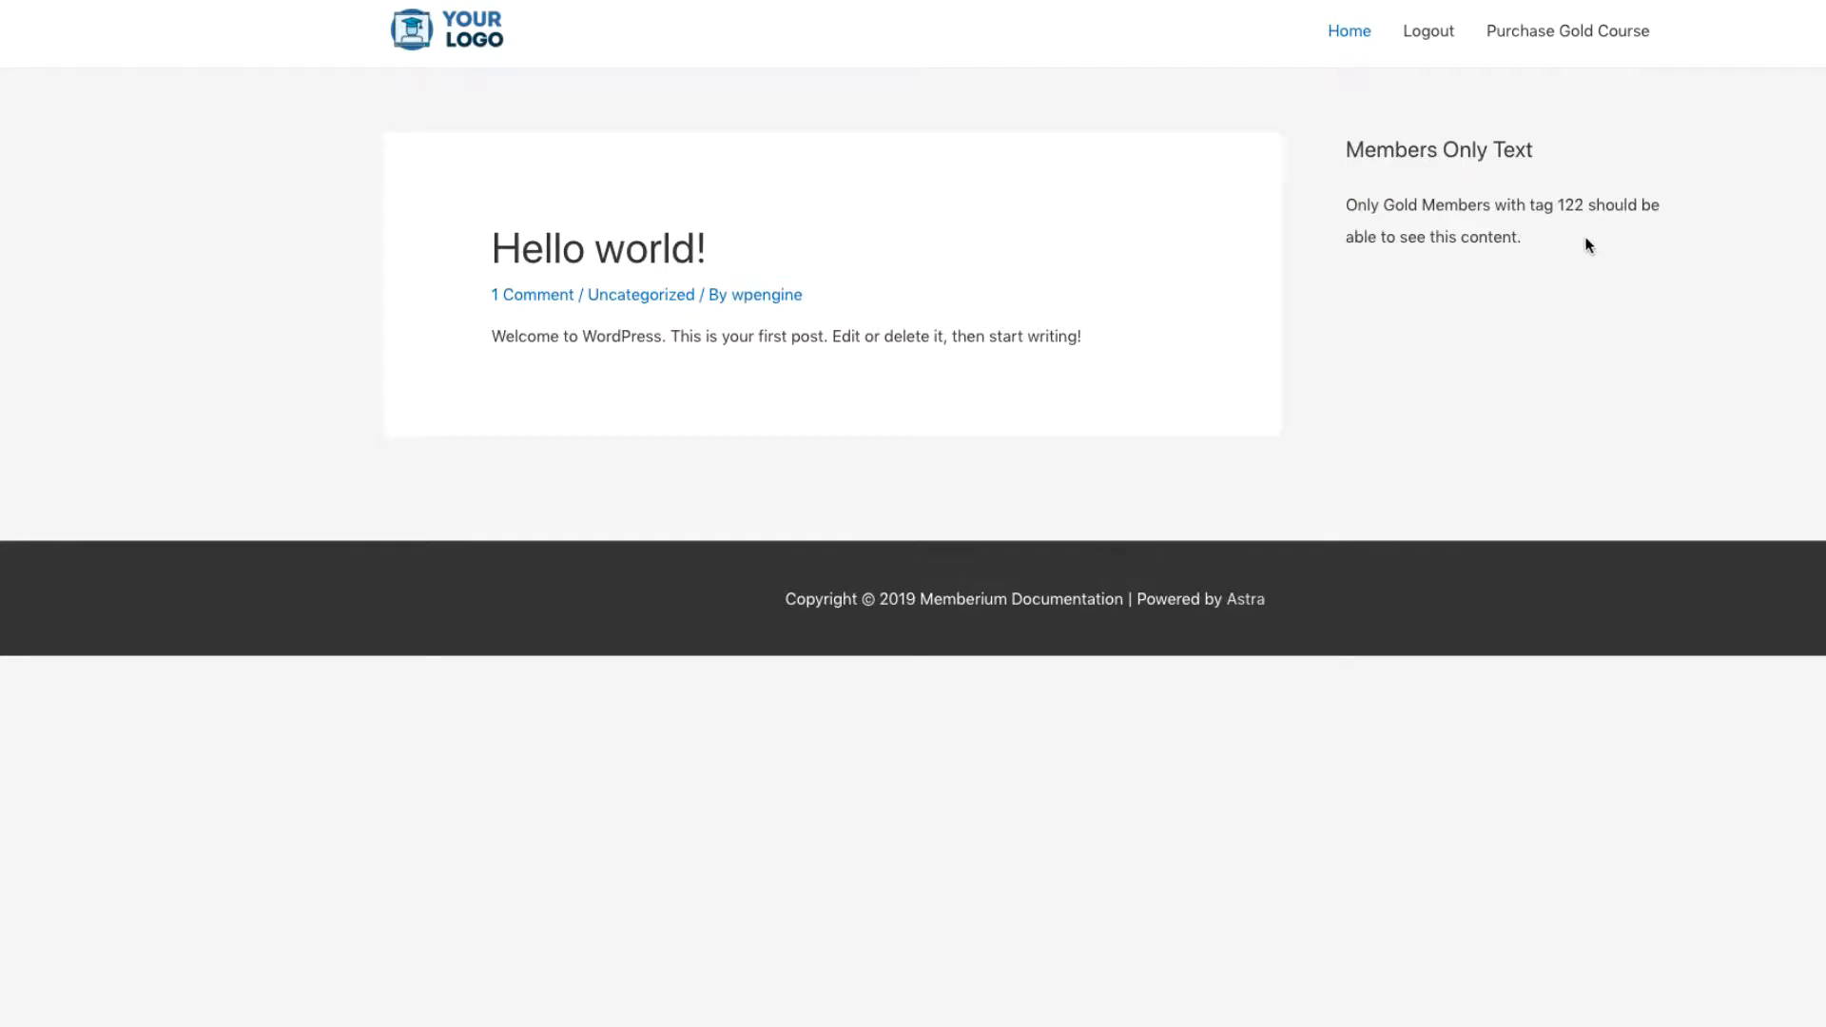